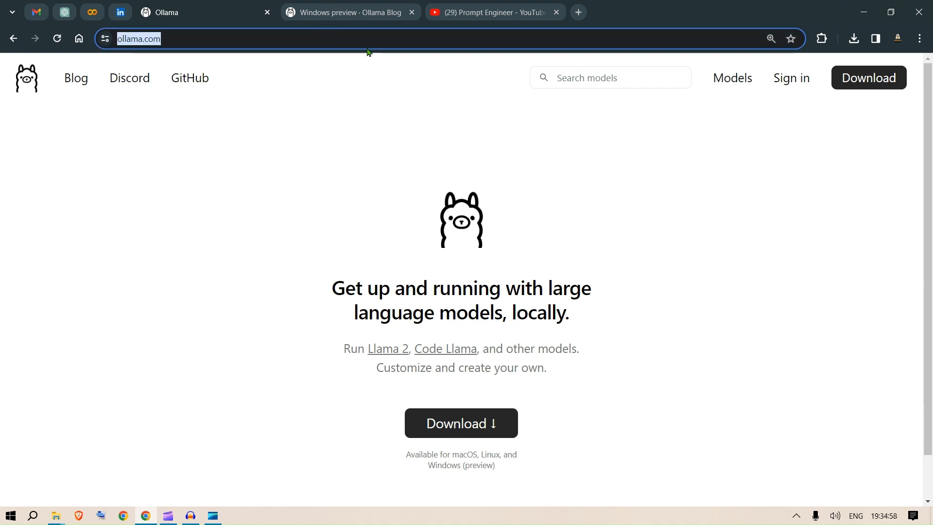
mouse_move(512, 425)
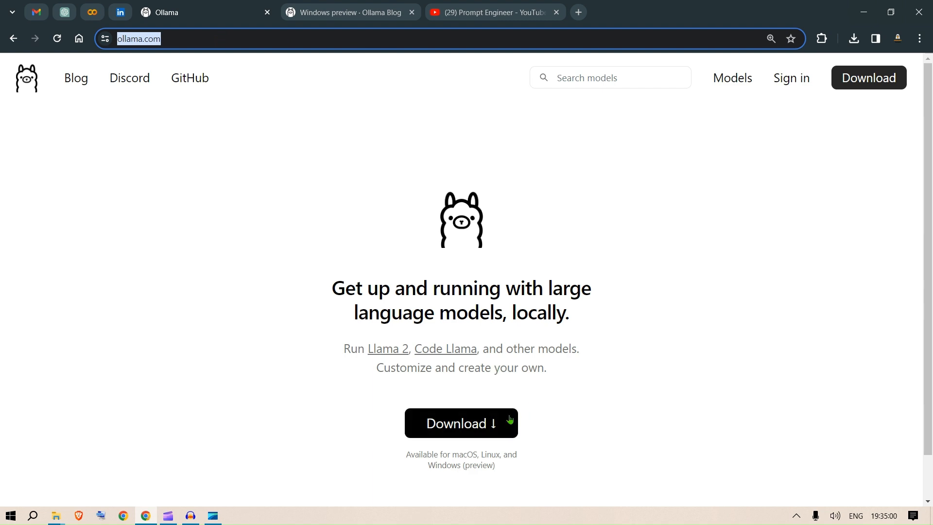
- Go from the ollama.com home page to the download page with the Windows installer
left_click(461, 422)
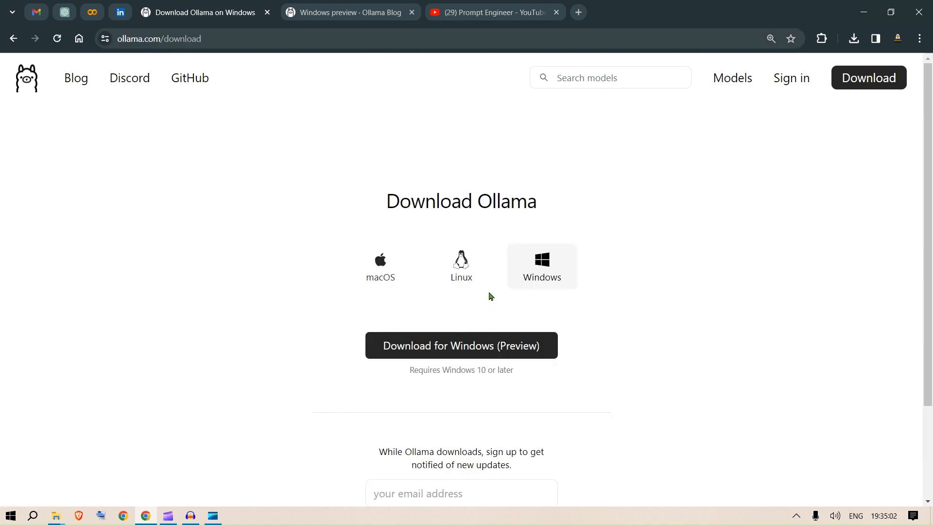
mouse_move(614, 291)
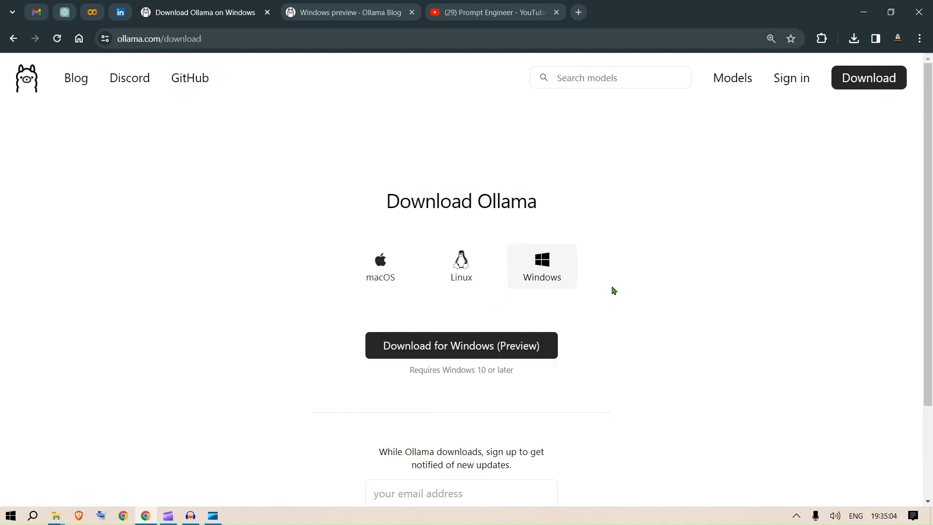
mouse_move(535, 271)
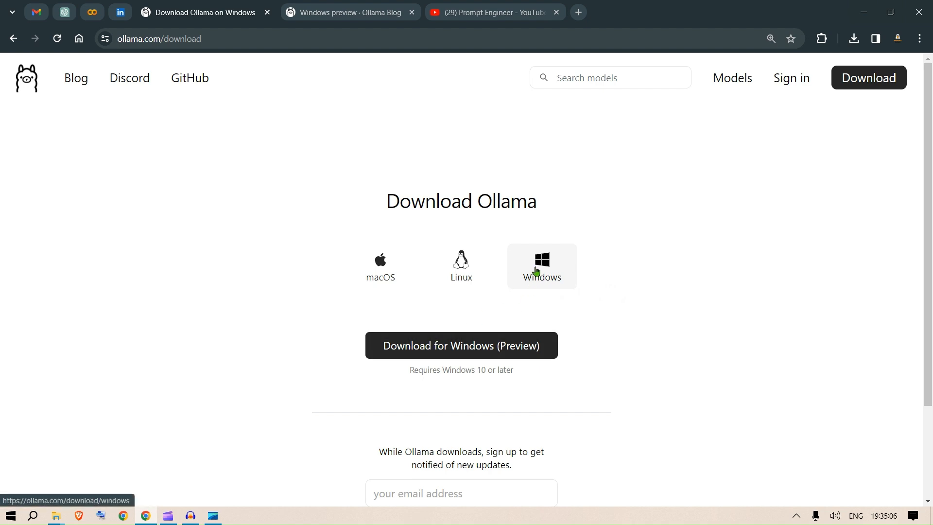
mouse_move(535, 317)
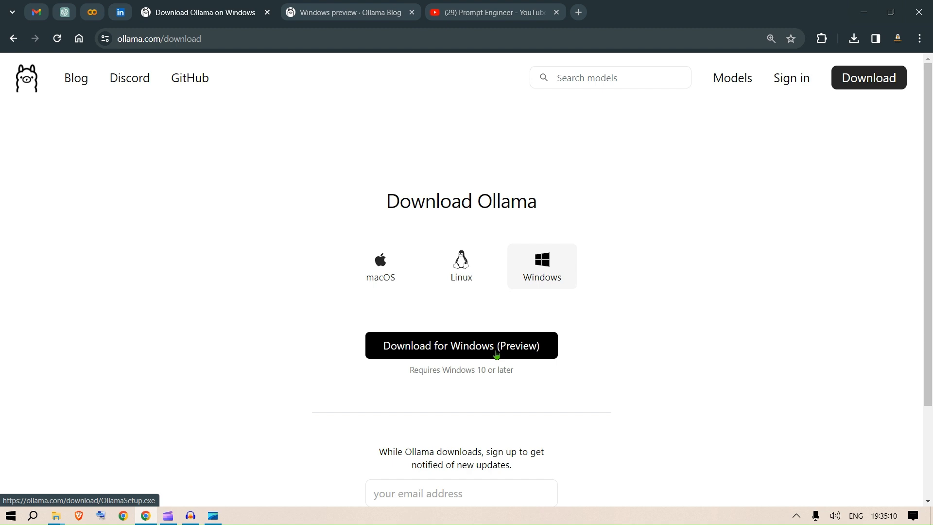
mouse_move(543, 364)
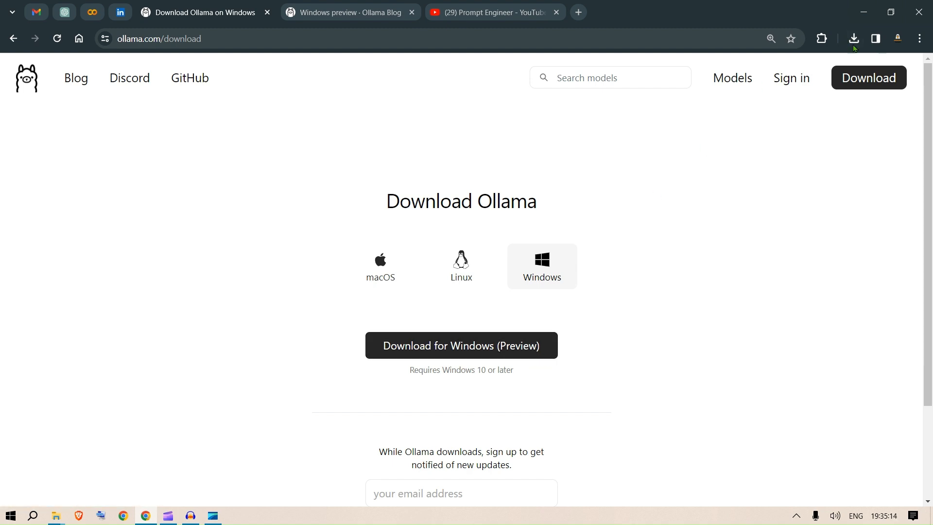
- Find OllamaSetup.exe in the Downloads folder and run its installer
left_click(854, 38)
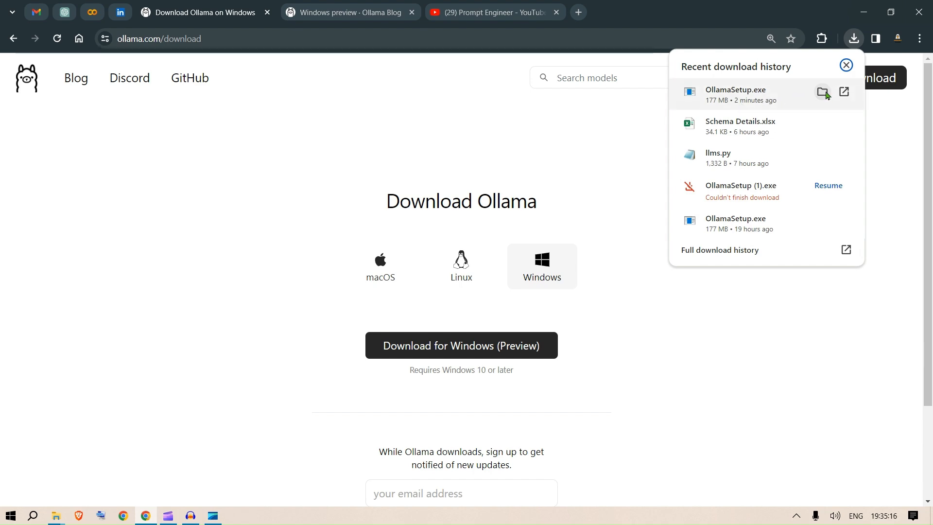
left_click(822, 93)
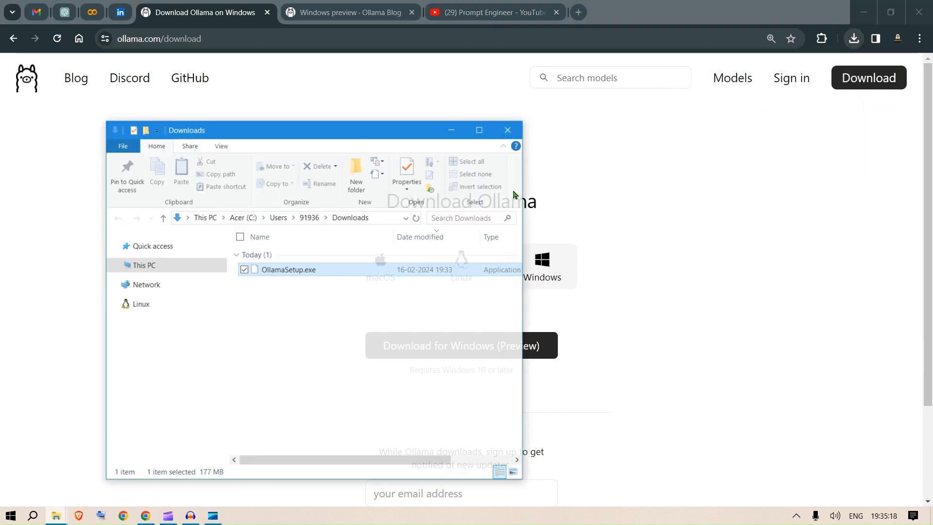
left_click(478, 130)
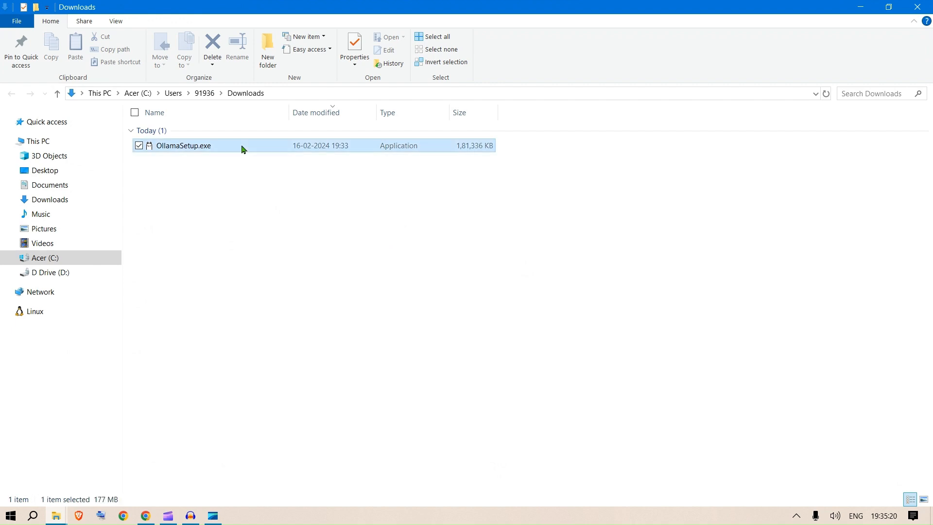
double_click(184, 145)
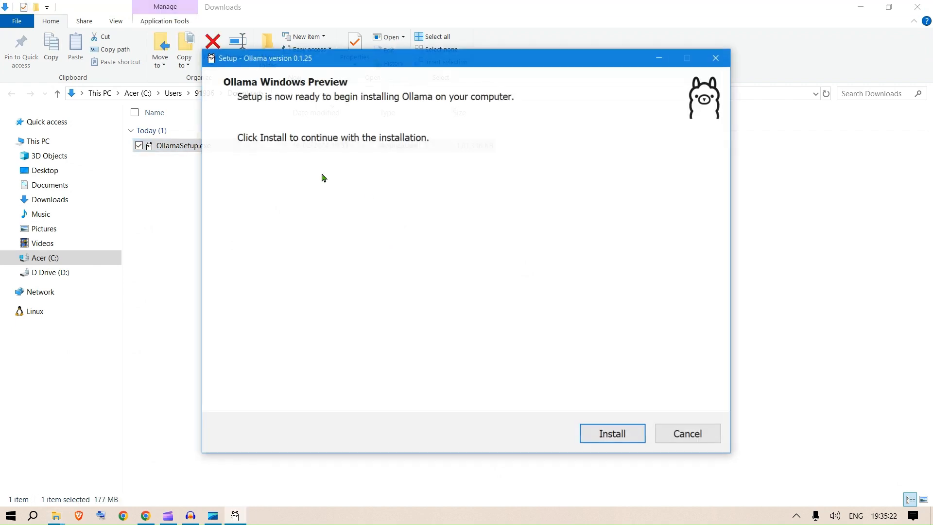
left_click(612, 433)
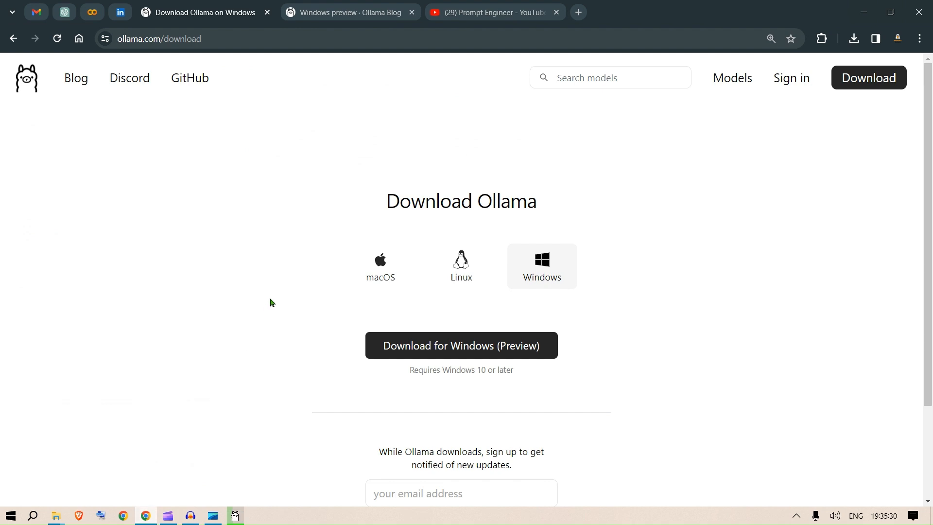
left_click(380, 266)
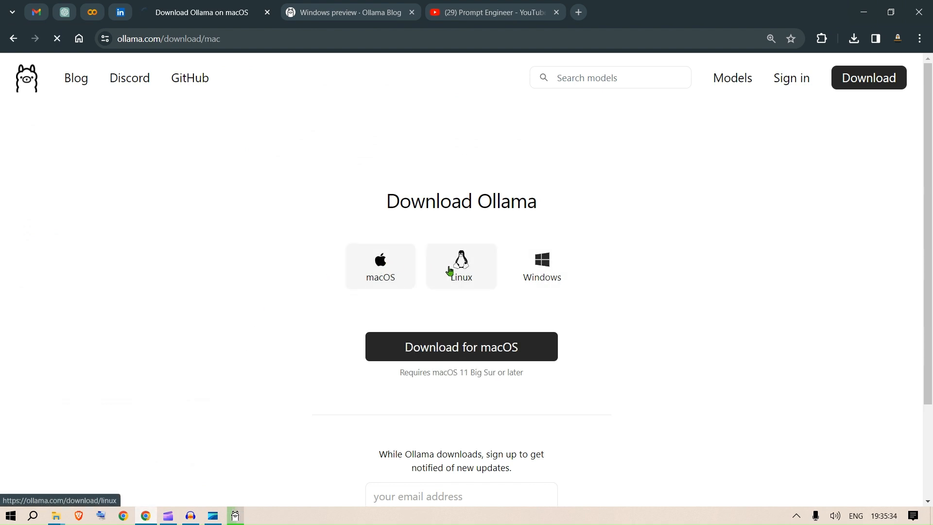
left_click(461, 266)
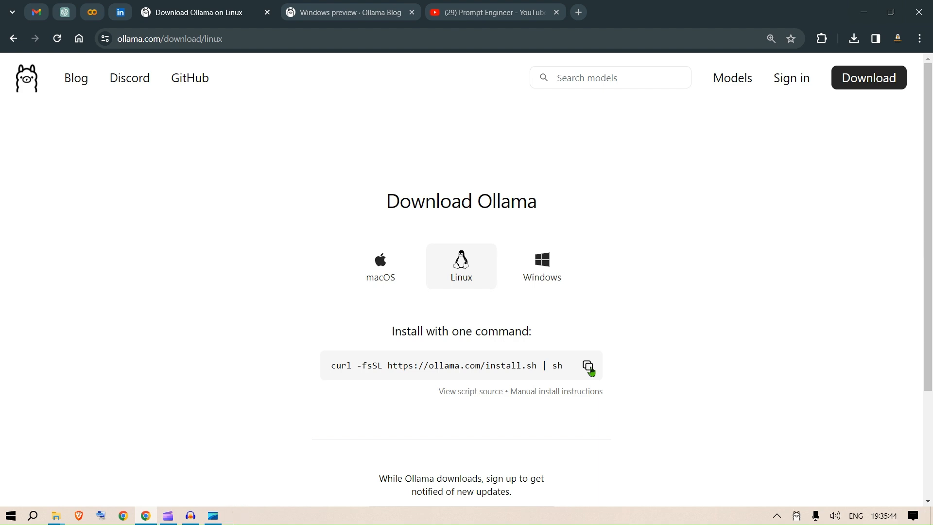
mouse_move(541, 303)
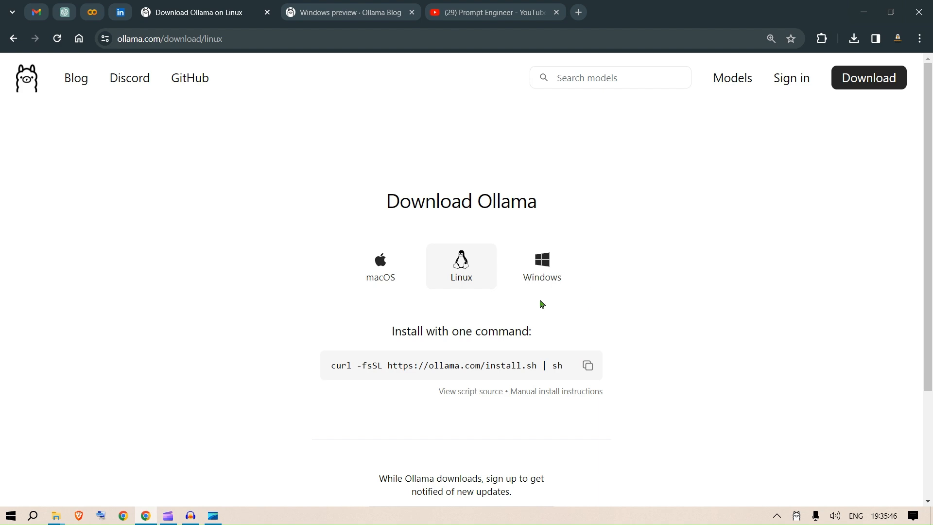
left_click(541, 265)
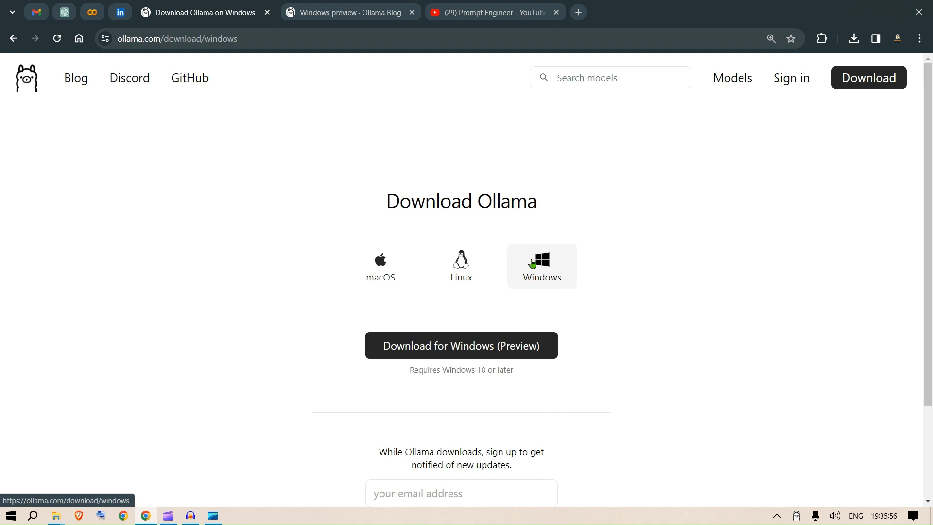
mouse_move(544, 292)
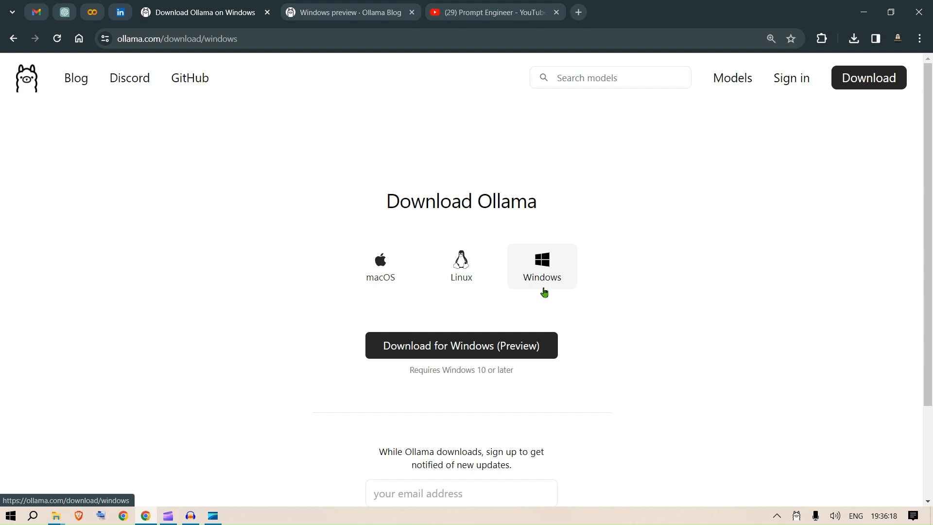
- Sort the Models library by Newest, then Most popular, then back to Featured
left_click(732, 78)
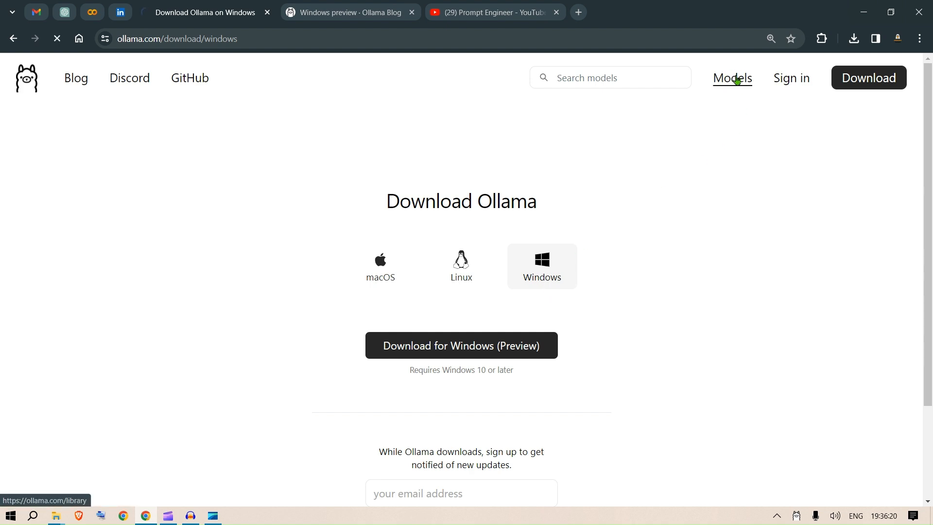
left_click(732, 78)
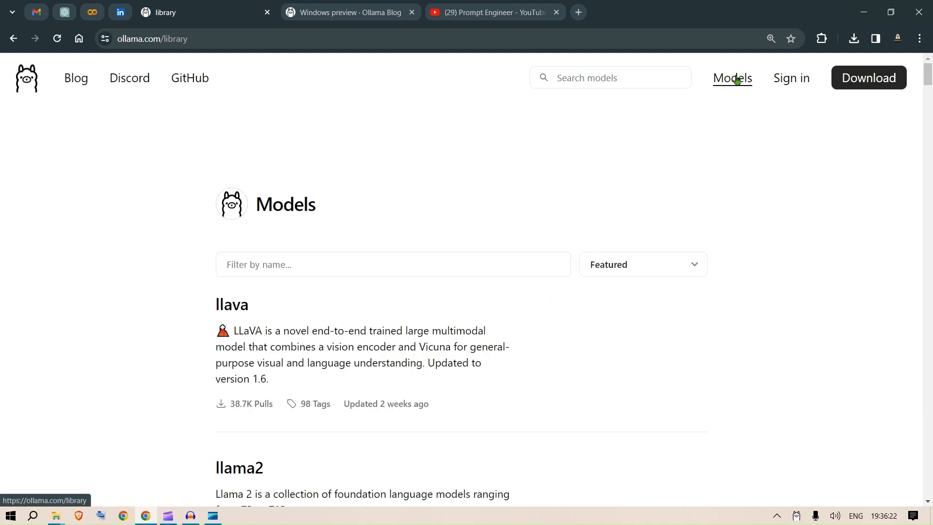
scroll("down", 3)
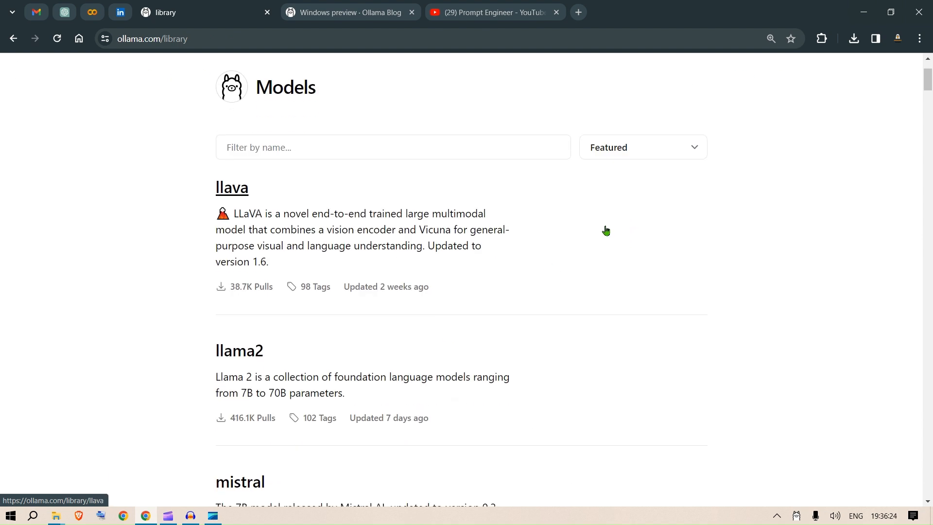
left_click(642, 148)
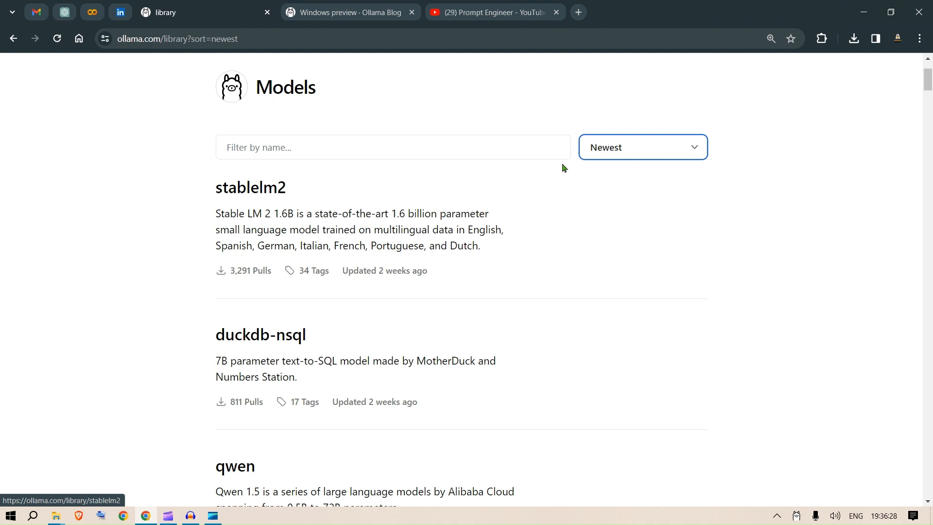
left_click(643, 147)
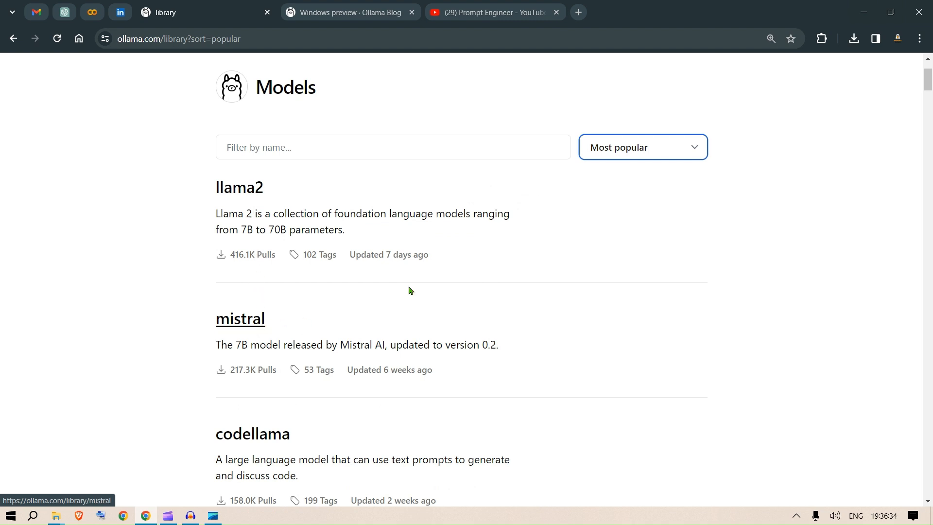
left_click(643, 147)
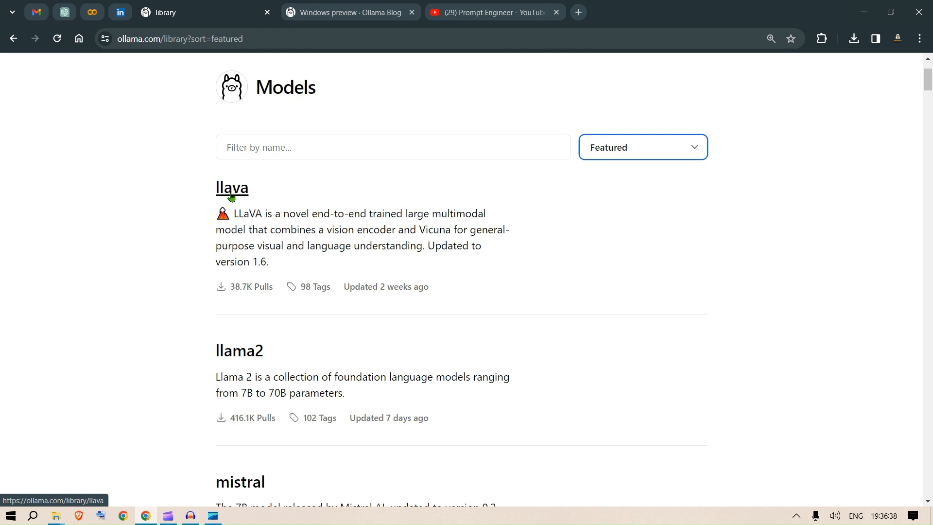
mouse_move(238, 466)
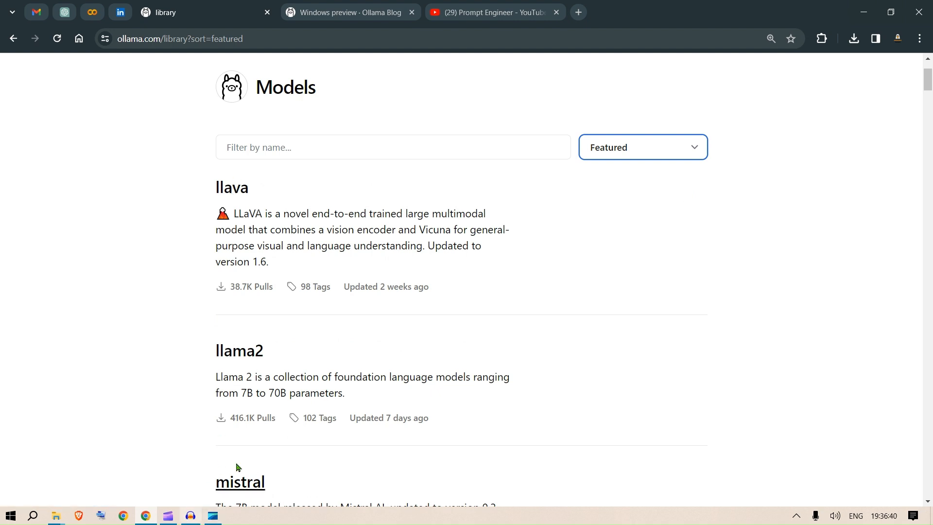
- Return to the Downloads window and choose View logs from the Ollama tray icon
key("alt+tab")
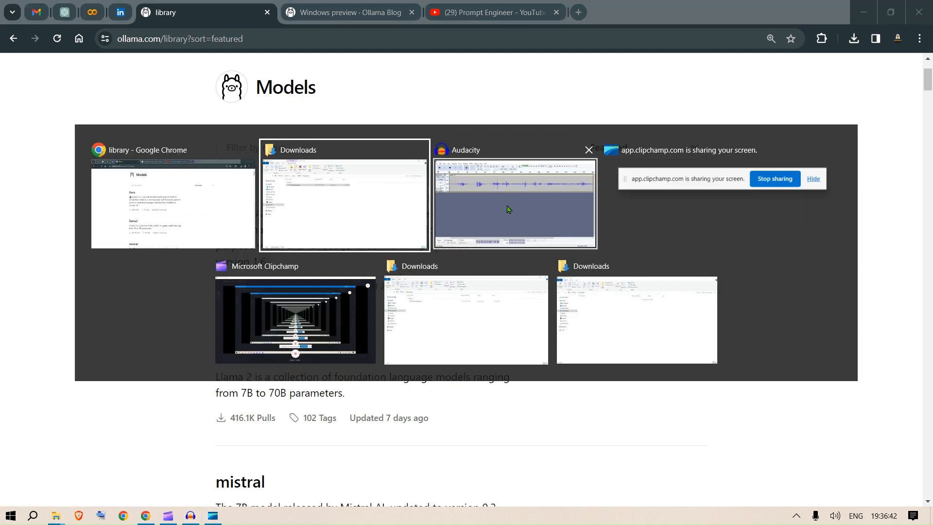
mouse_move(202, 210)
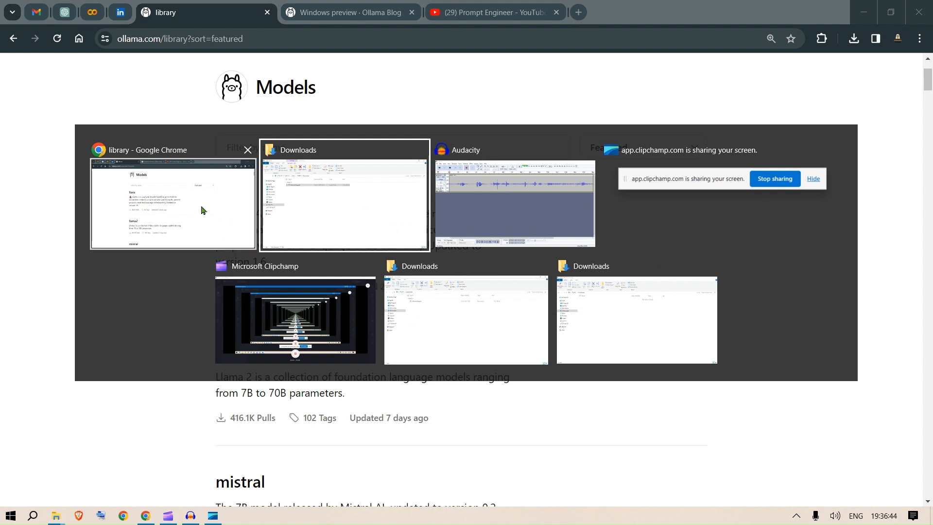
left_click(344, 199)
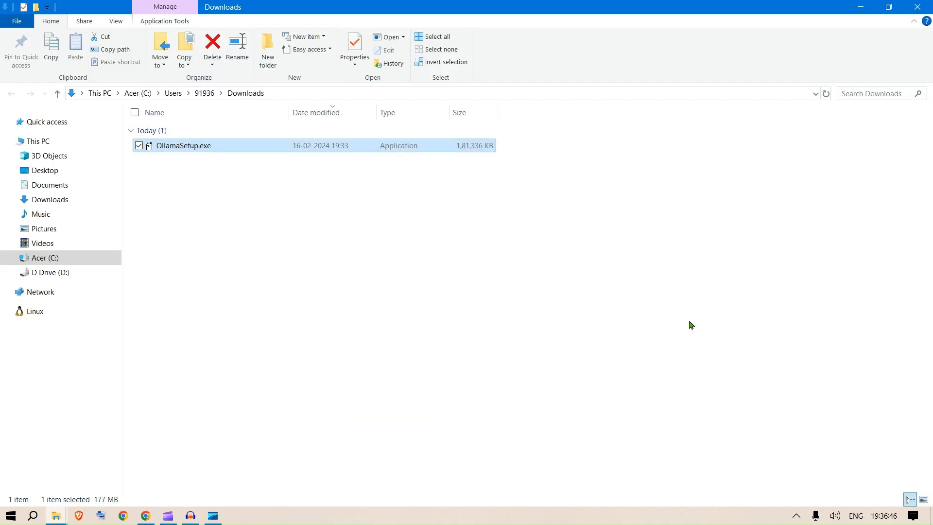
left_click(796, 515)
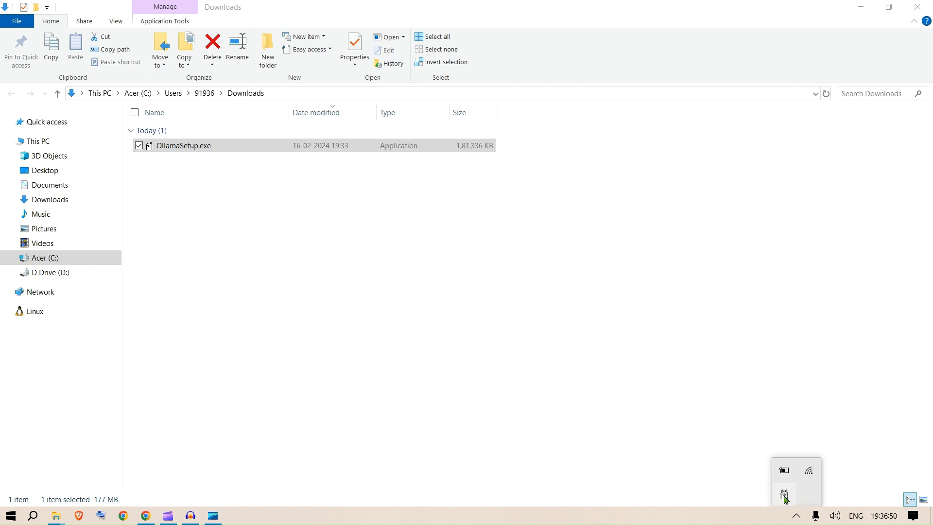
right_click(784, 496)
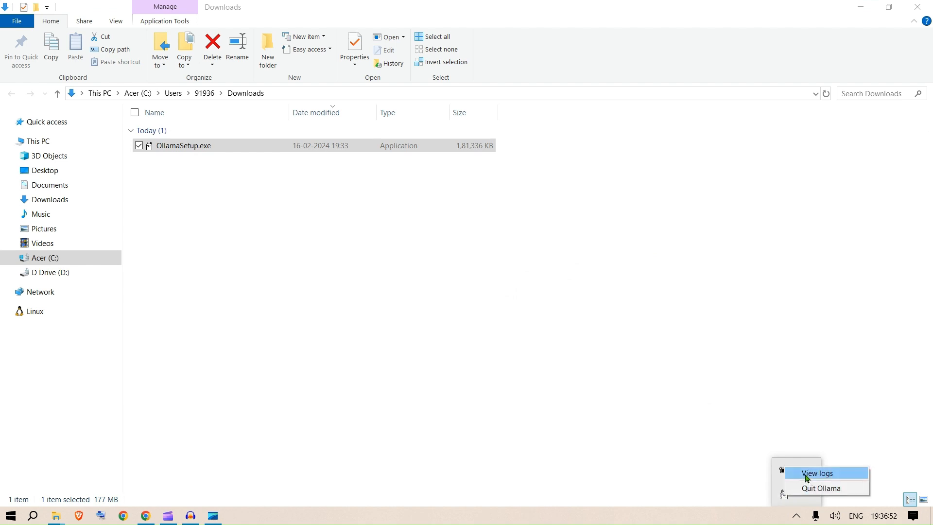
left_click(818, 473)
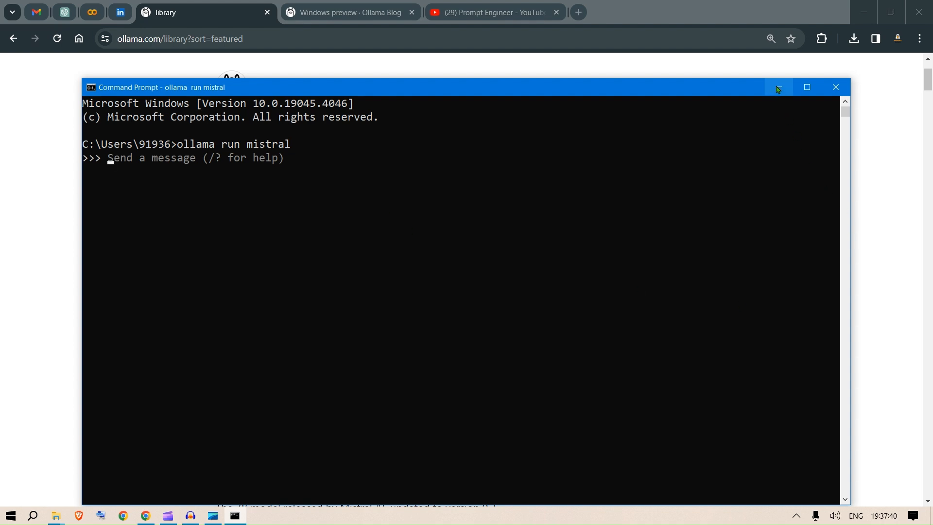
mouse_move(778, 87)
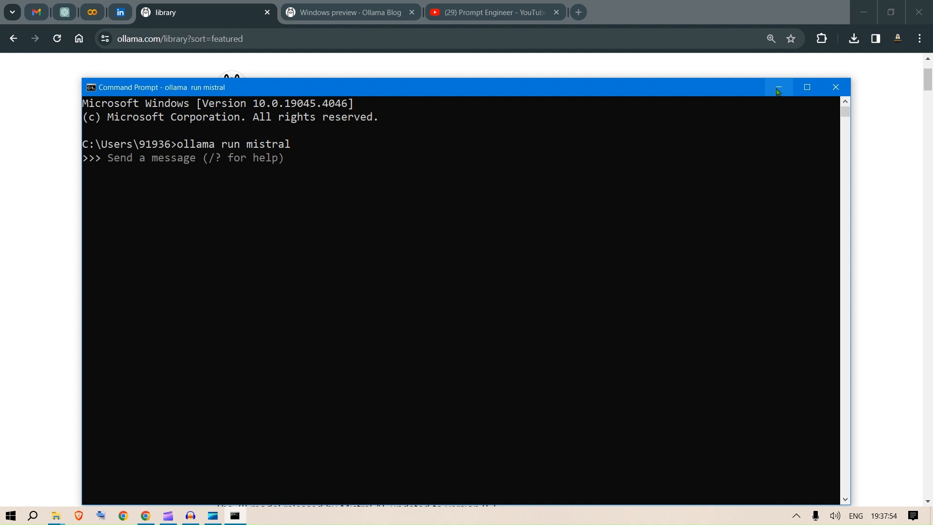
- Minimize Command Prompt and open the Windows preview post on the Ollama blog
left_click(778, 86)
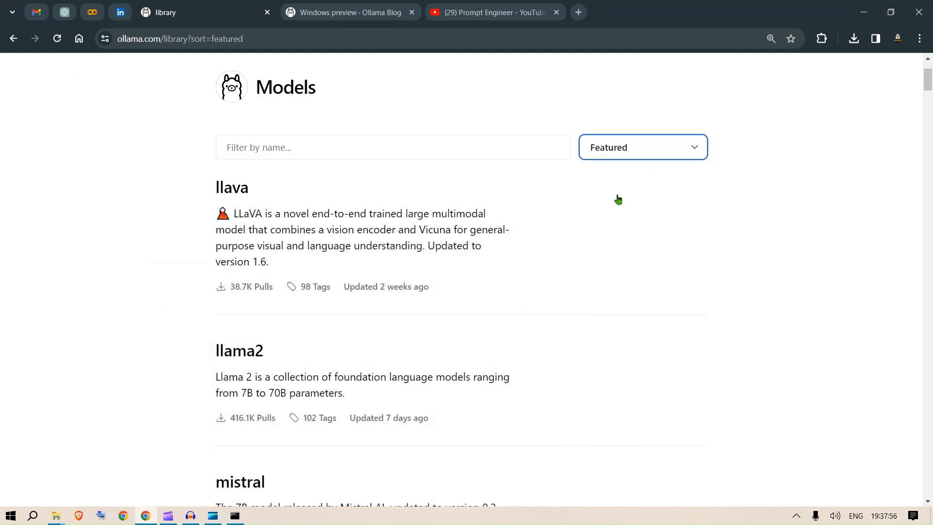
mouse_move(232, 187)
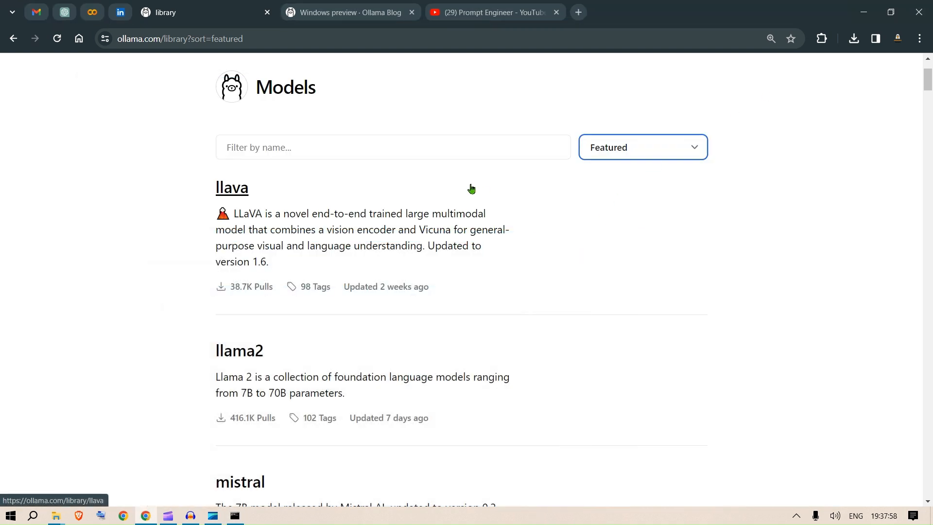
mouse_move(459, 201)
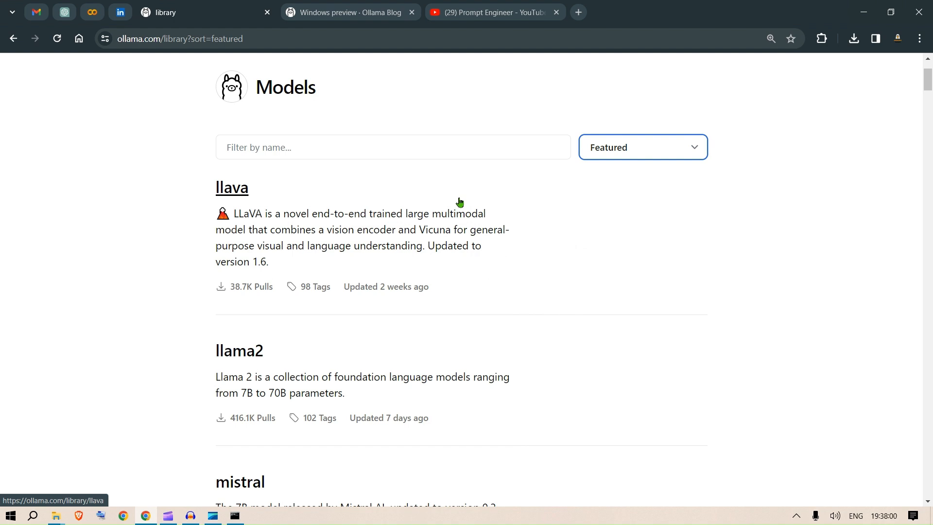
mouse_move(374, 6)
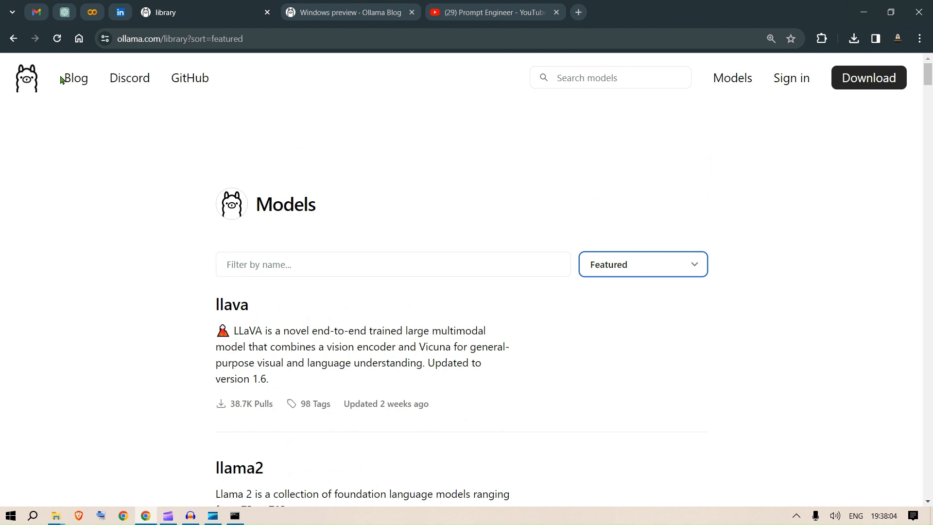
left_click(75, 77)
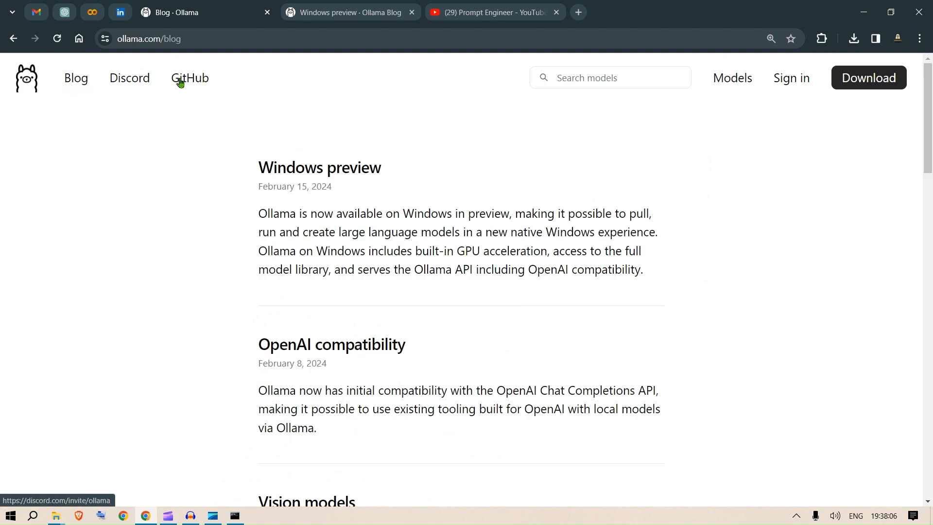
mouse_move(334, 142)
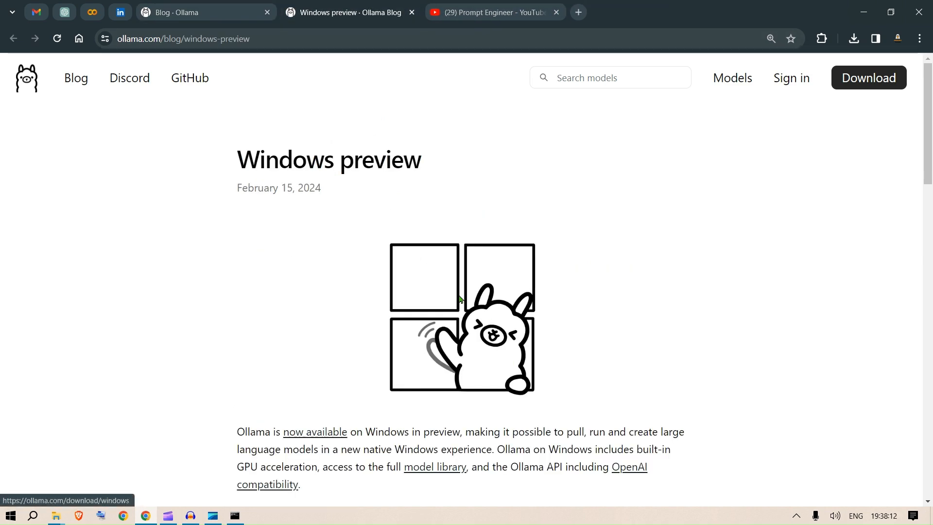
scroll("down", 3)
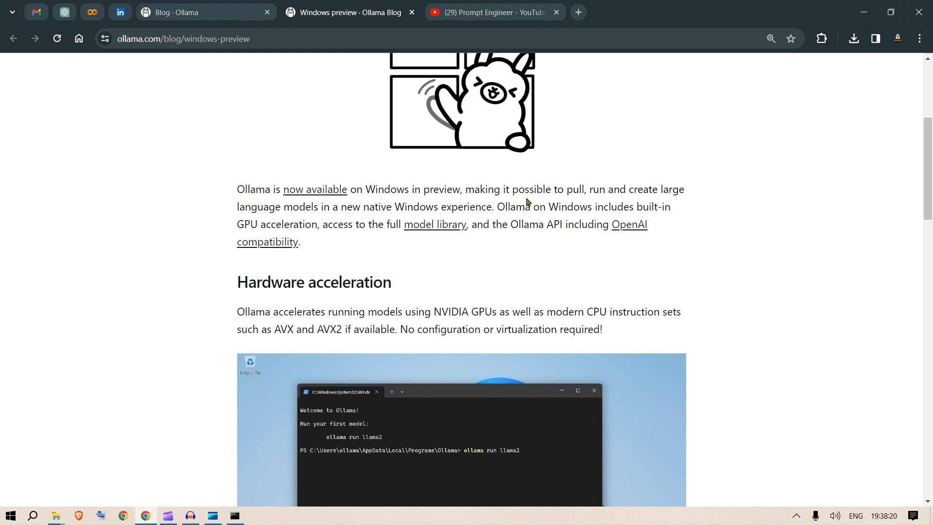
mouse_move(638, 189)
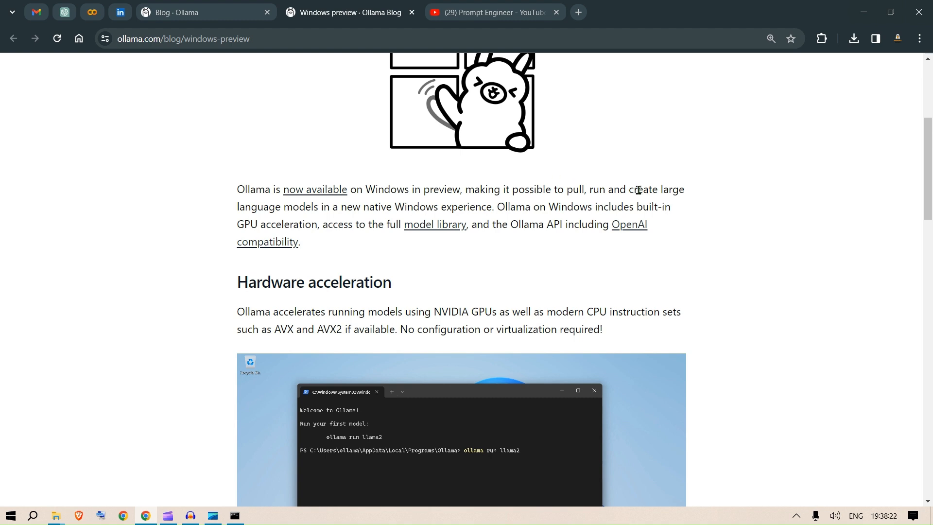
- Zoom into the post and open the OpenAI compatibility article in a new tab
double_click(643, 190)
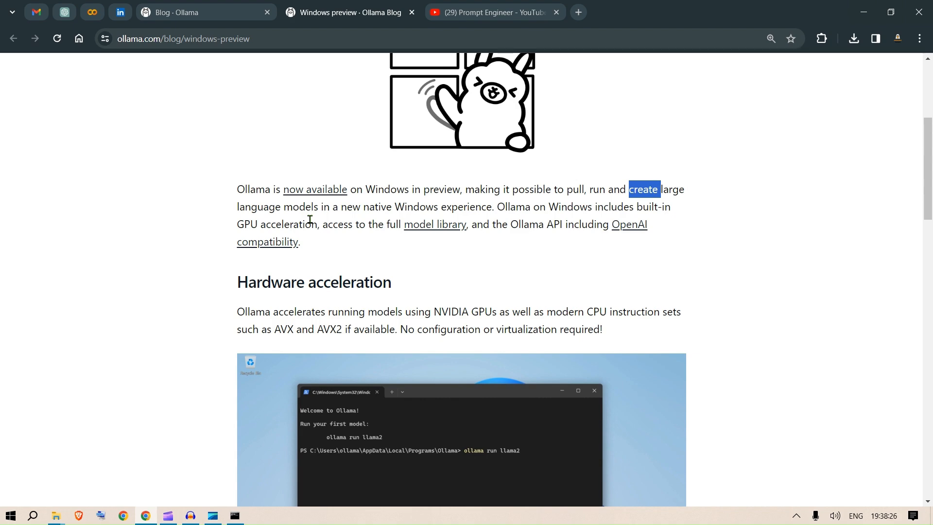
mouse_move(444, 228)
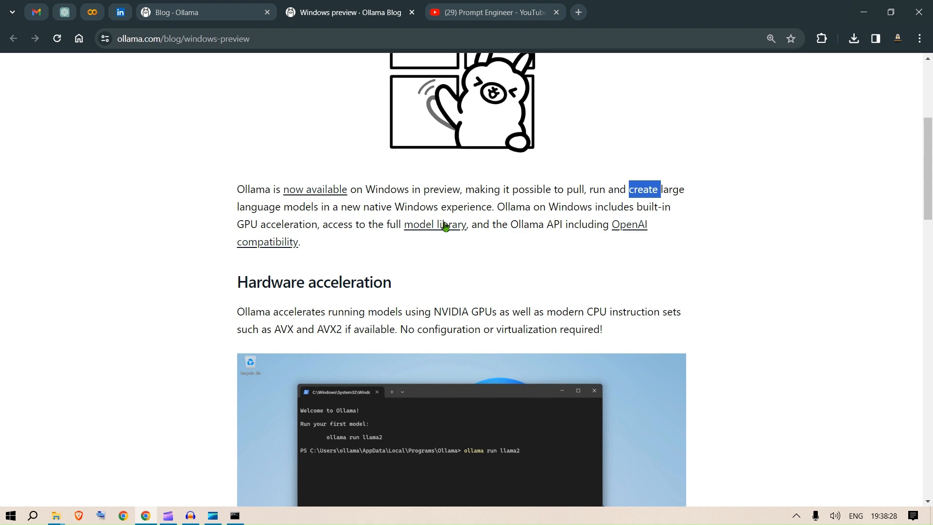
key("ctrl+plus")
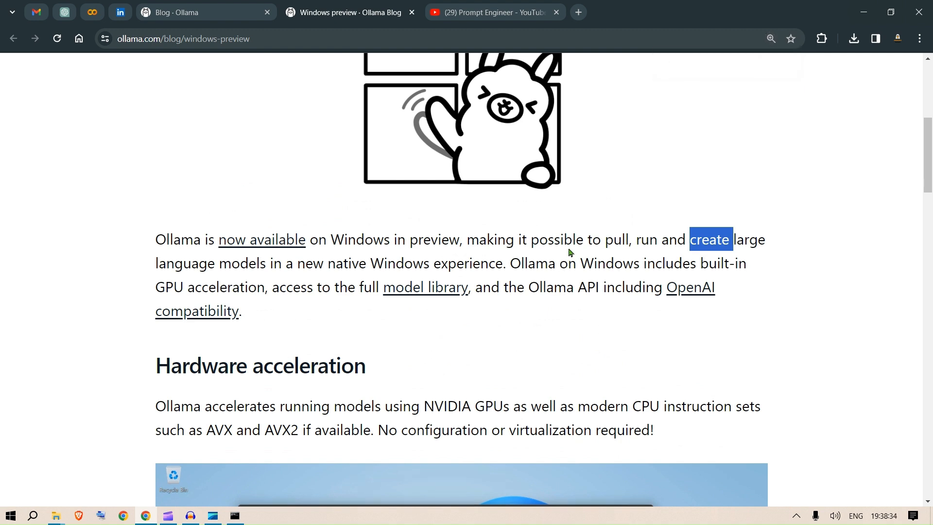
scroll("down", 3)
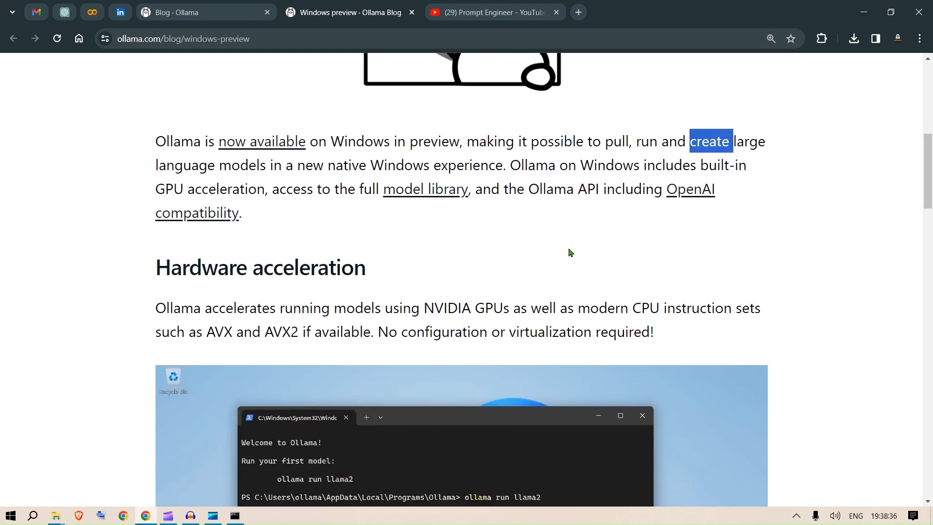
scroll("down", 3)
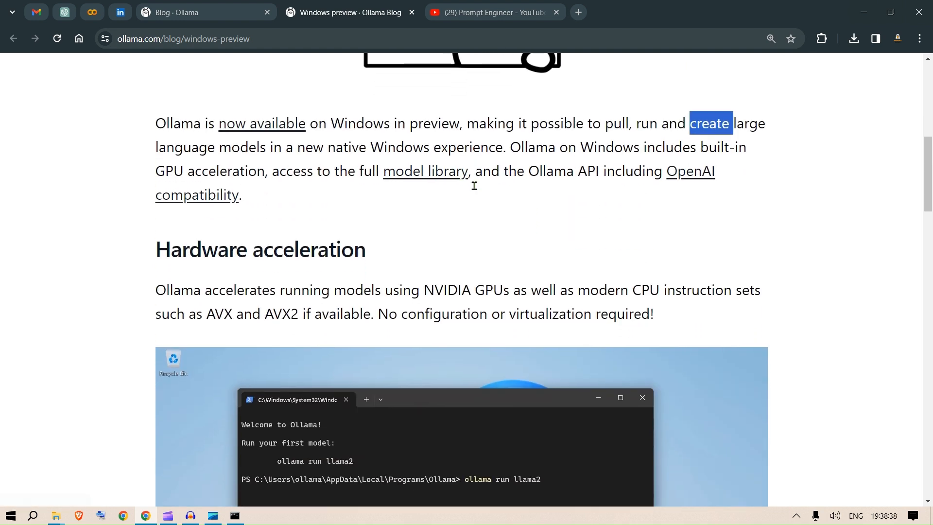
scroll("down", 3)
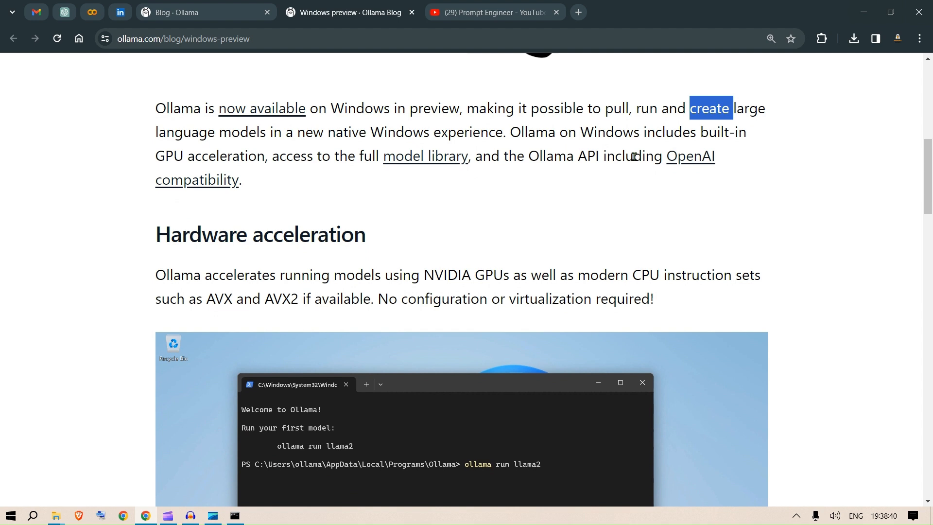
left_click(690, 156)
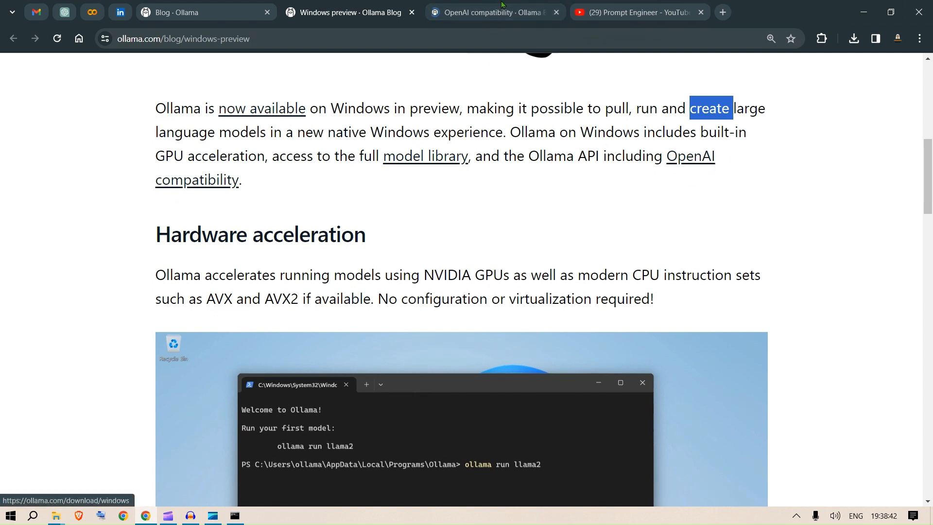
- Select the localhost:11434 base_url in the article's OpenAI Python library example
left_click(492, 13)
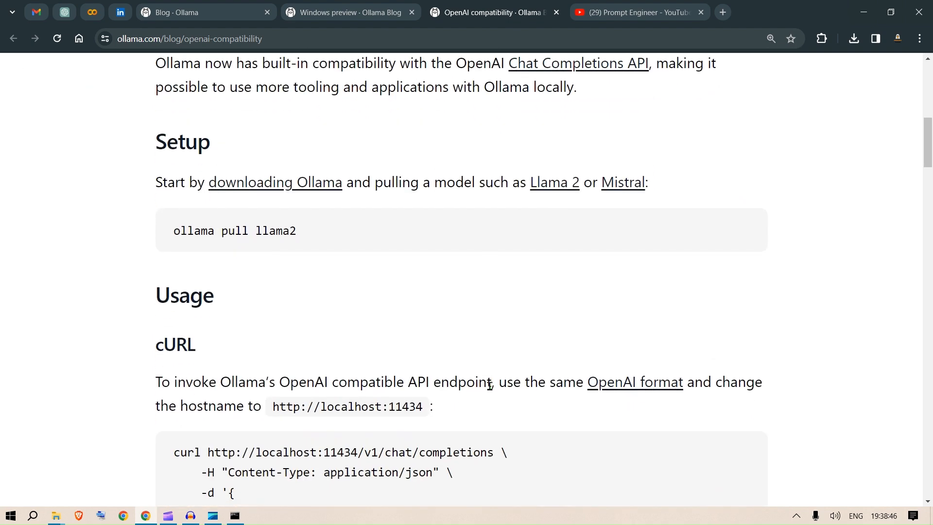
scroll("down", 3)
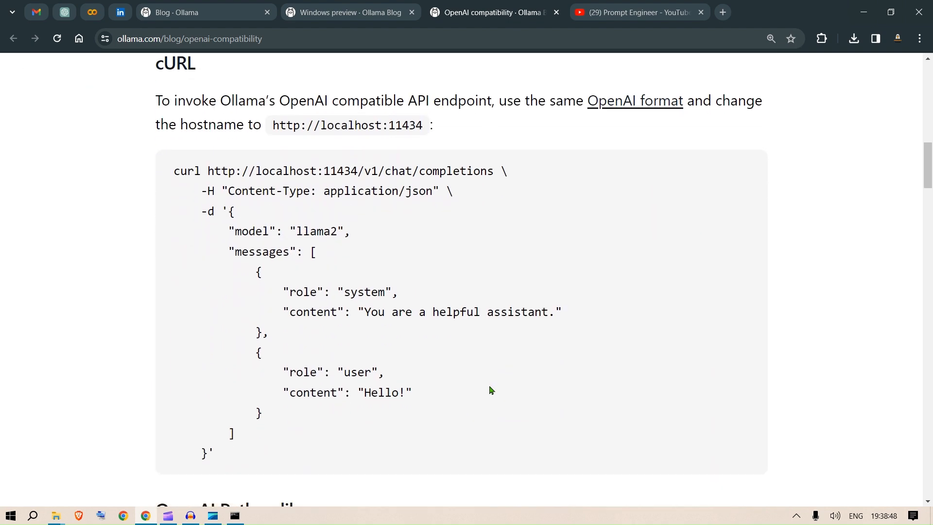
scroll("down", 3)
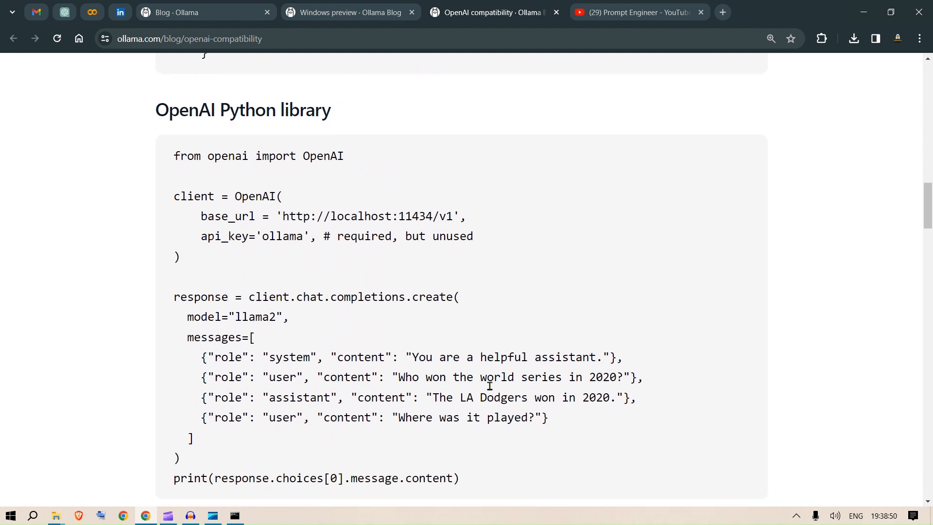
scroll("down", 3)
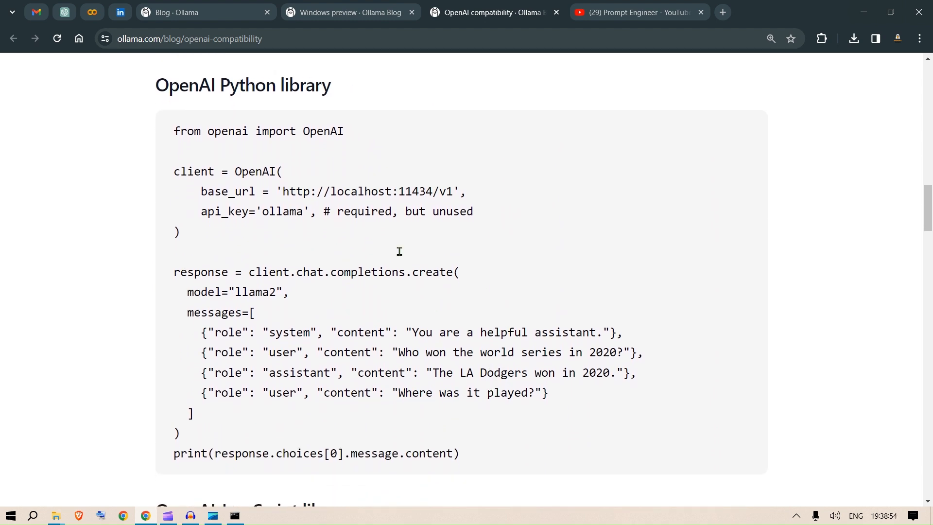
scroll("down", 3)
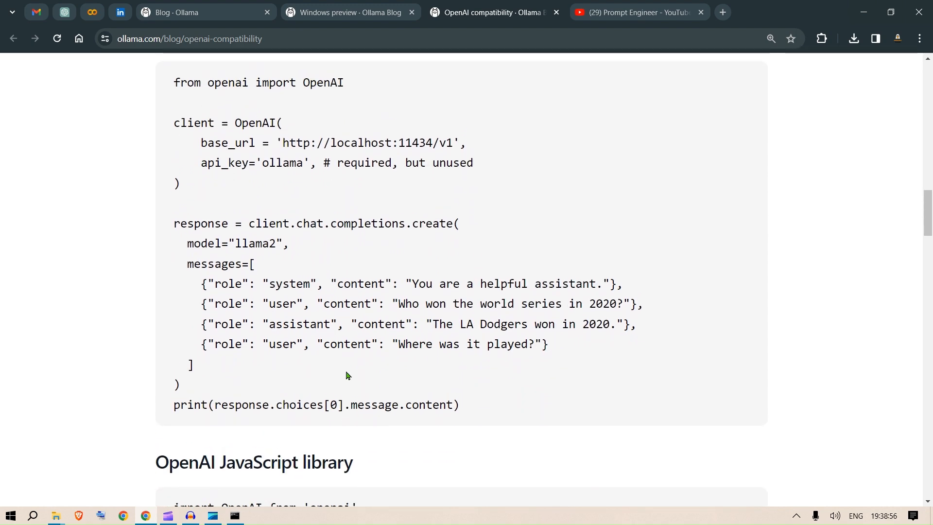
scroll("up", 3)
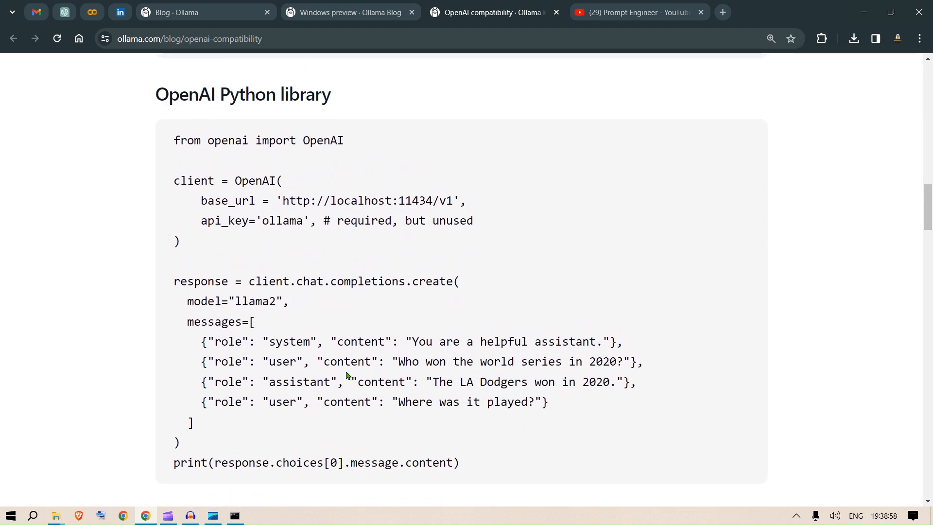
mouse_move(321, 184)
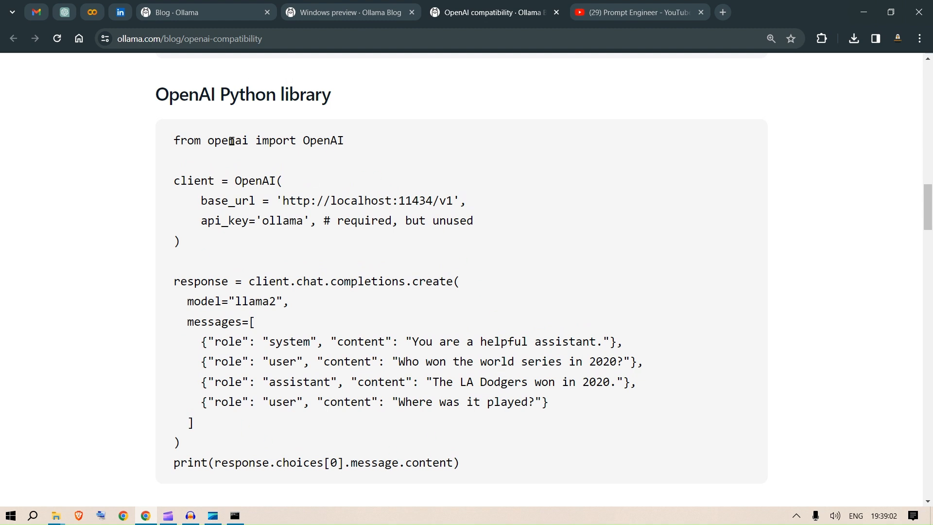
mouse_move(293, 513)
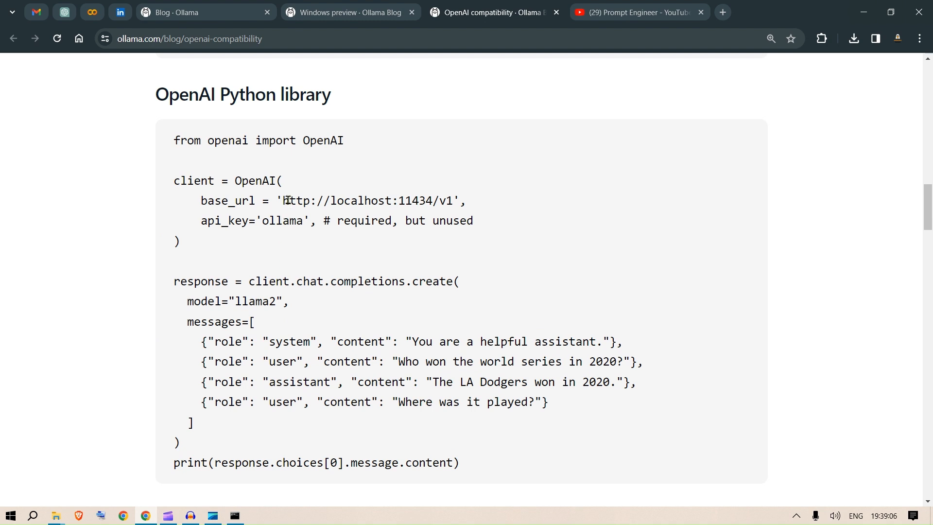
left_click_drag(288, 200, 352, 201)
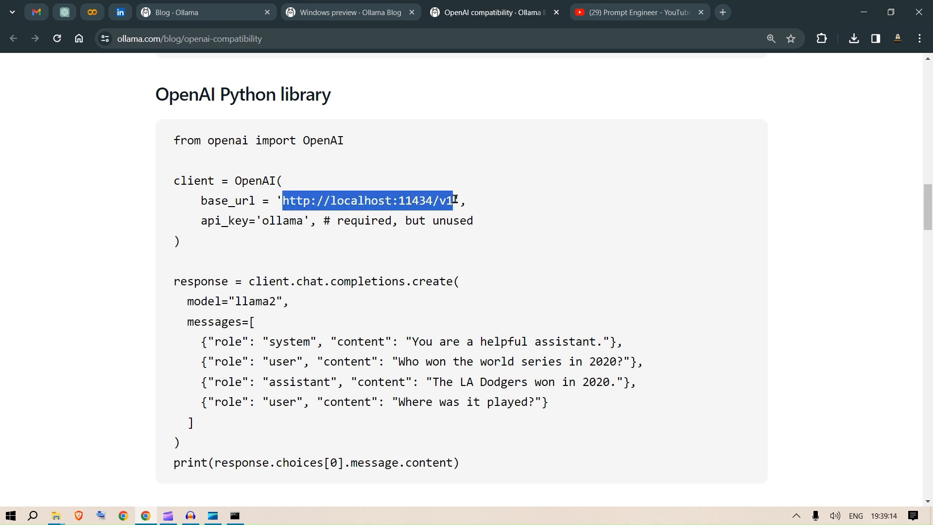
left_click(368, 199)
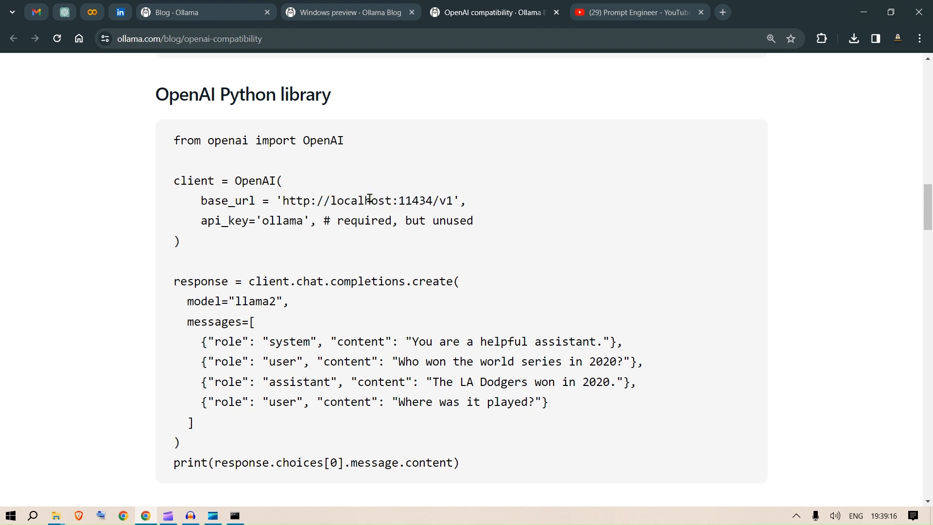
left_click_drag(283, 201, 429, 220)
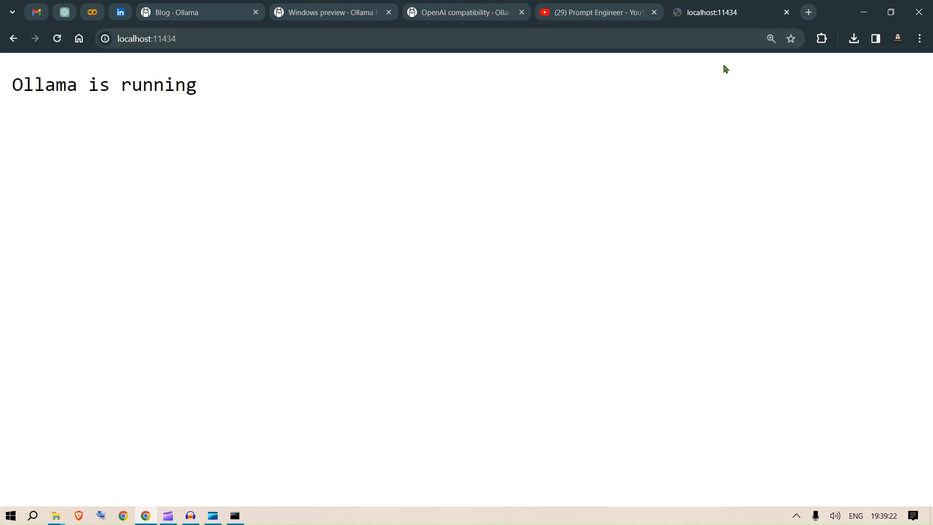
mouse_move(213, 58)
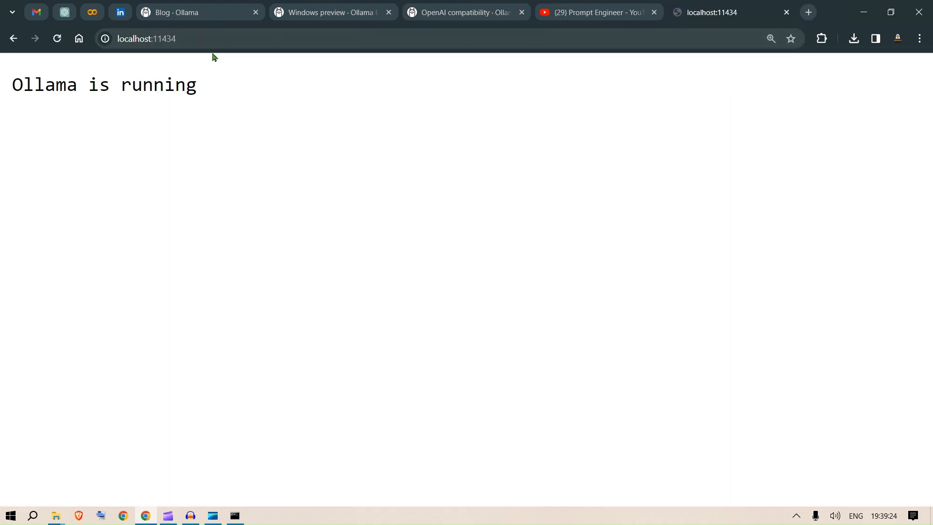
- Keep the localhost:11434 tab open and return to the OpenAI compatibility article
left_click(460, 12)
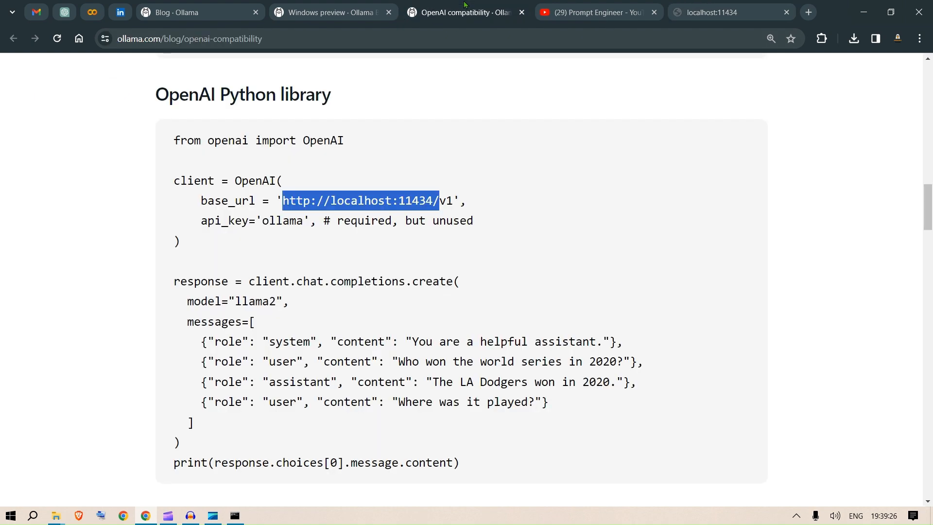
mouse_move(369, 319)
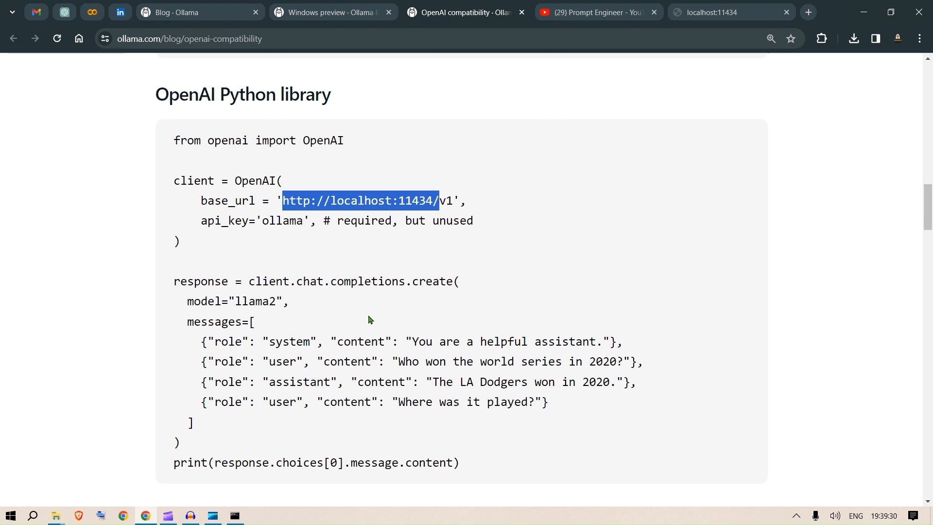
- Finish the OpenAI compatibility post, then open the Vision models post from the blog list
scroll("down", 3)
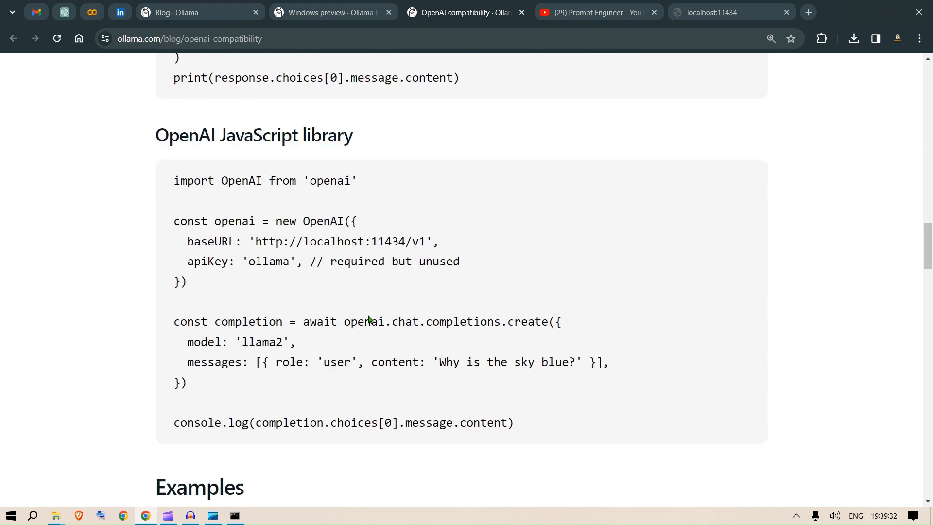
scroll("down", 3)
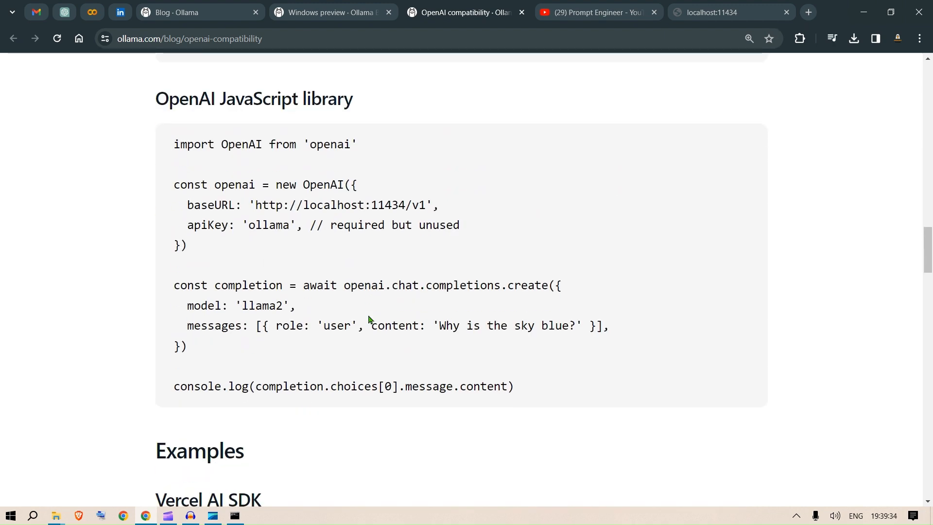
mouse_move(285, 225)
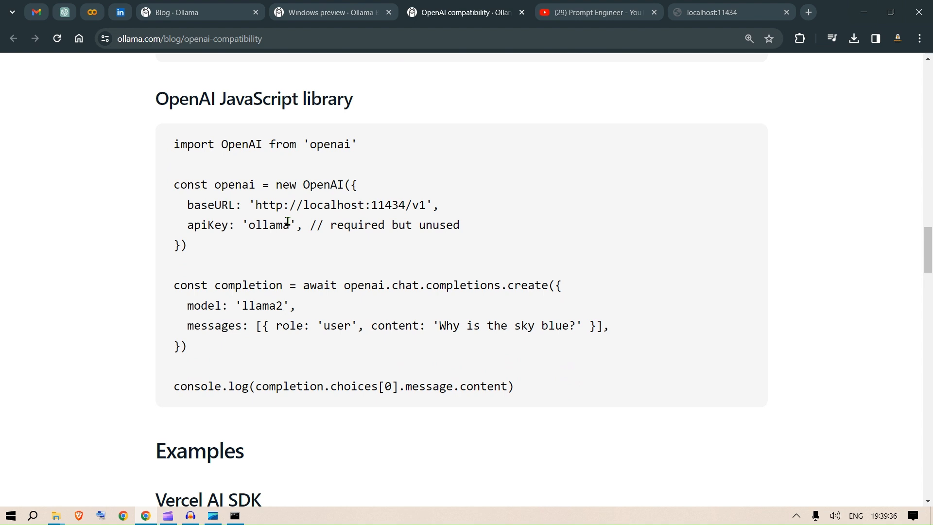
mouse_move(262, 369)
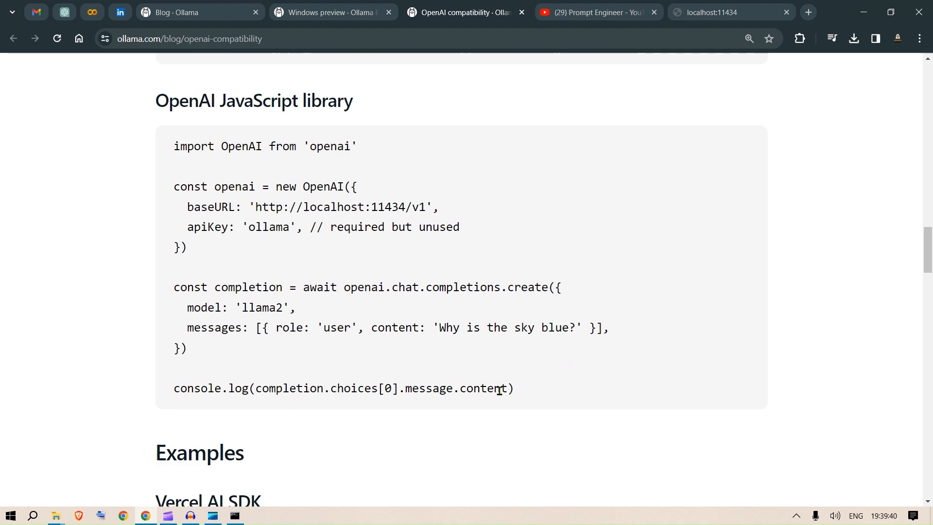
scroll("up", 3)
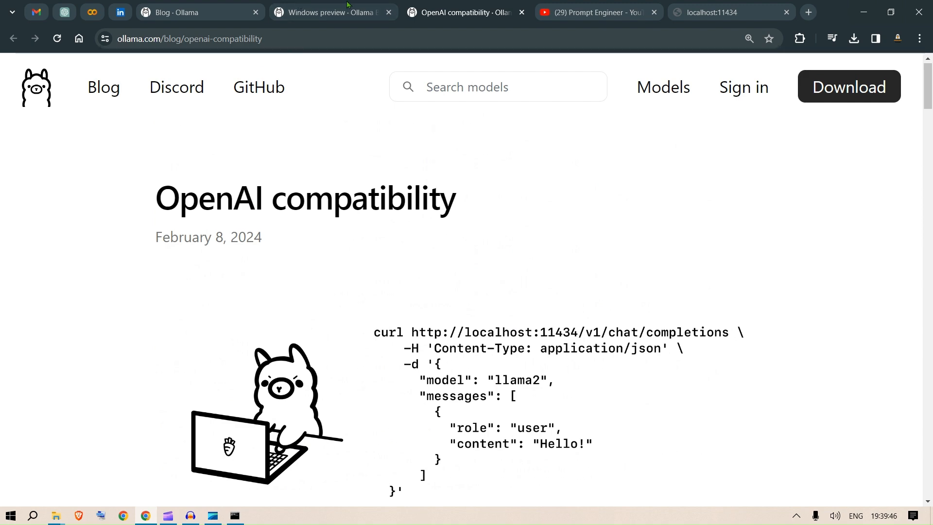
left_click(104, 88)
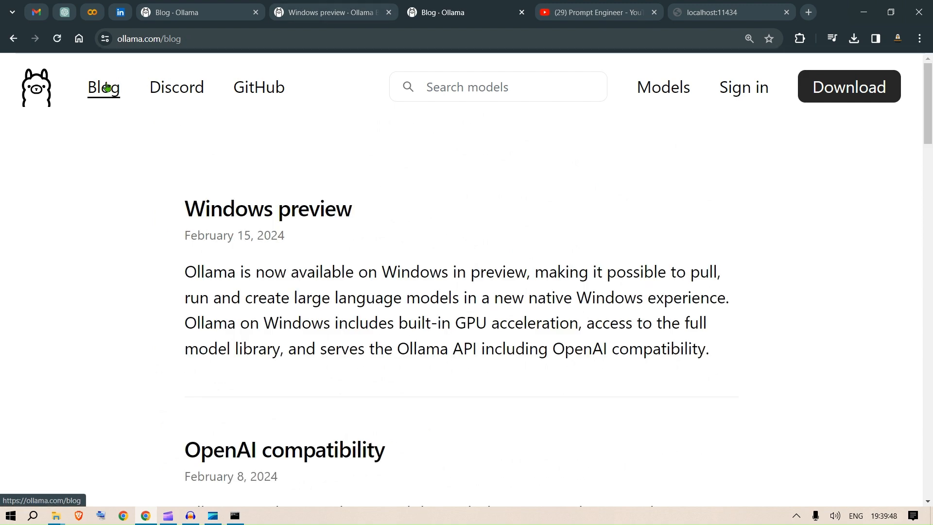
scroll("down", 3)
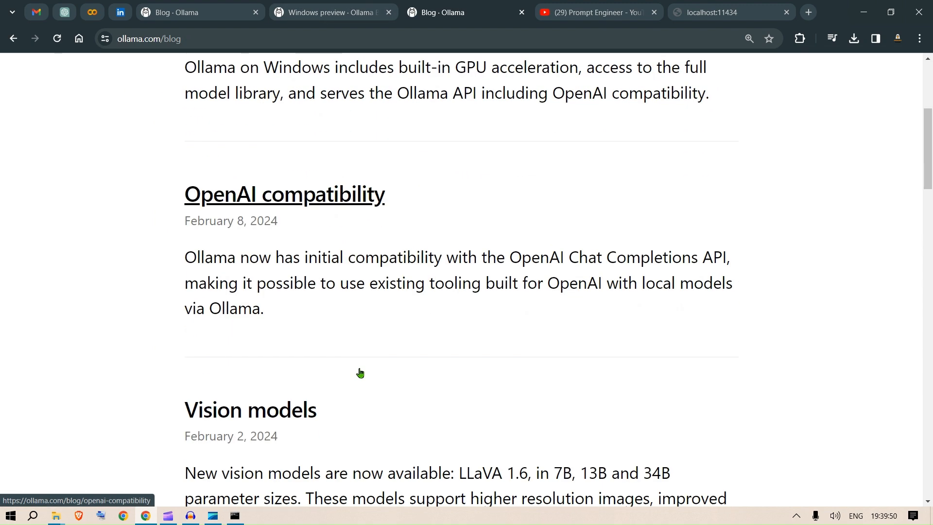
scroll("down", 3)
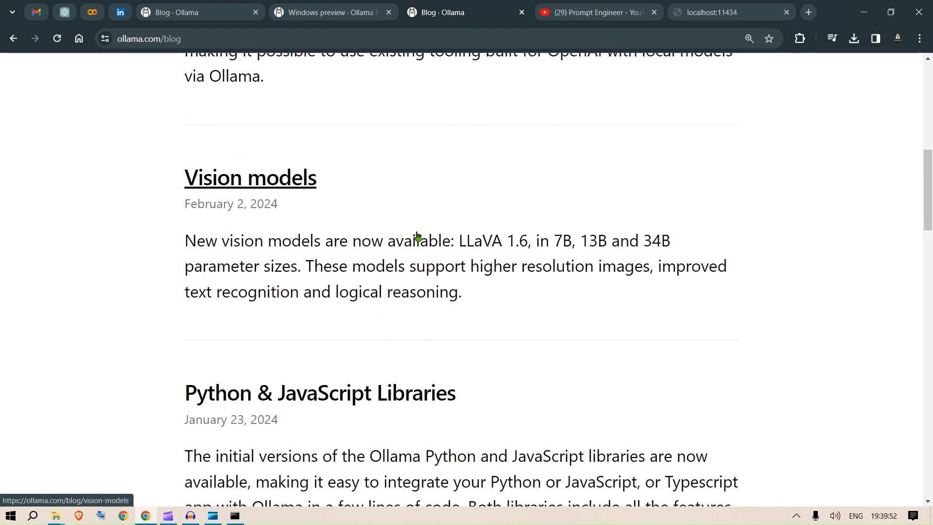
left_click(250, 178)
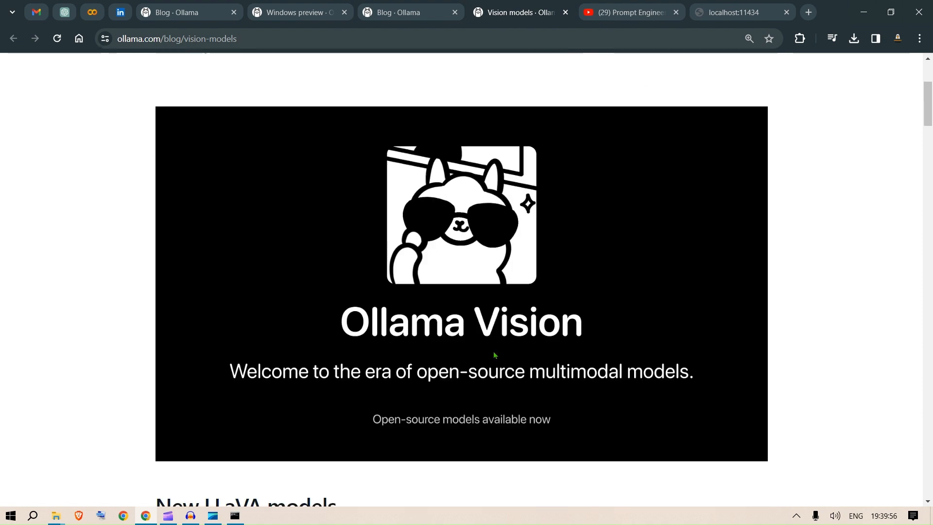
- Scroll through the Vision models post's LLaVA 1.6 sizes and usage examples
scroll("down", 3)
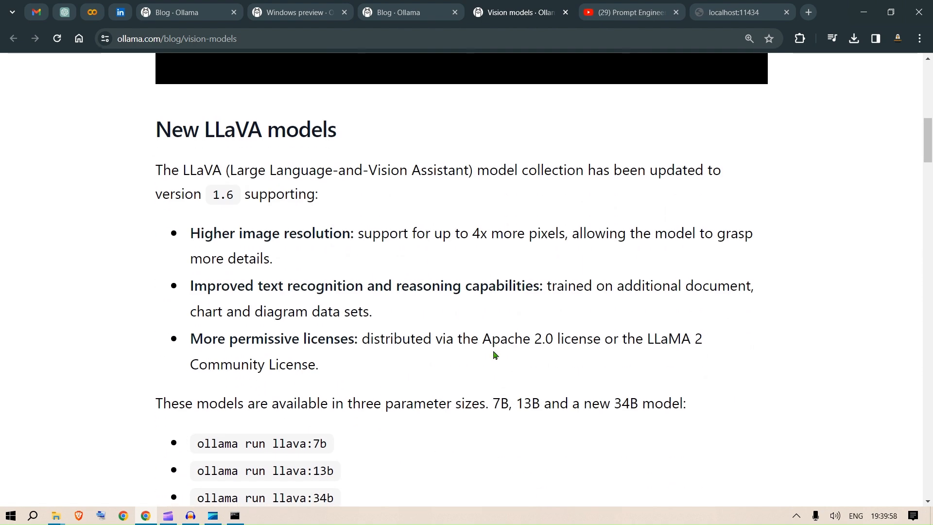
scroll("down", 3)
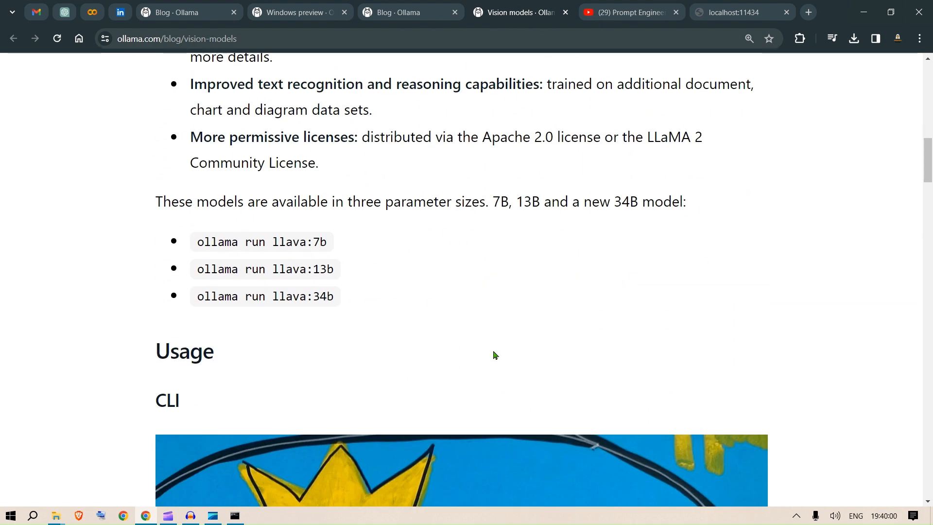
scroll("down", 3)
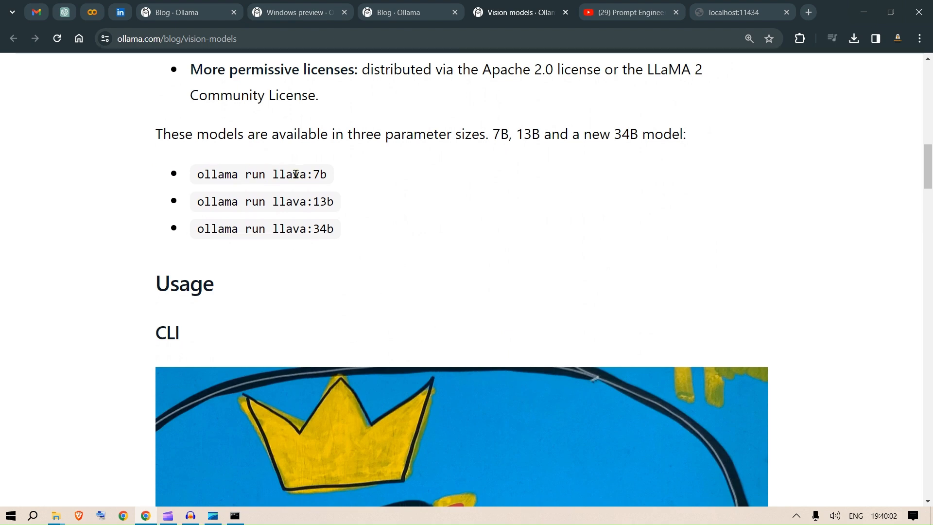
scroll("down", 3)
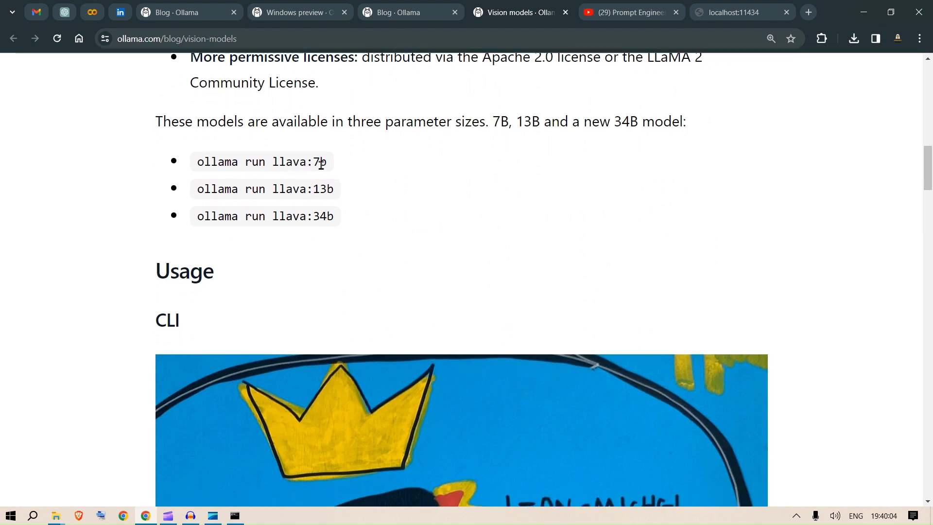
mouse_move(368, 244)
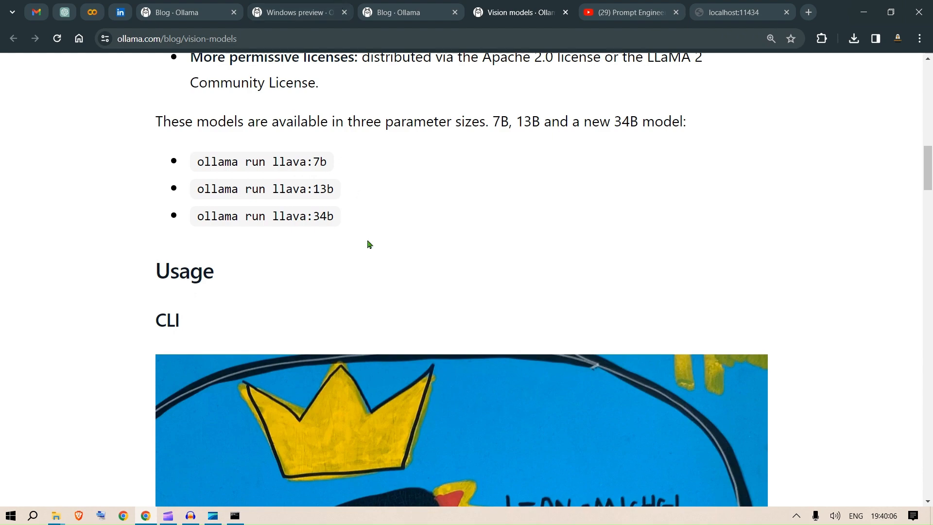
scroll("down", 3)
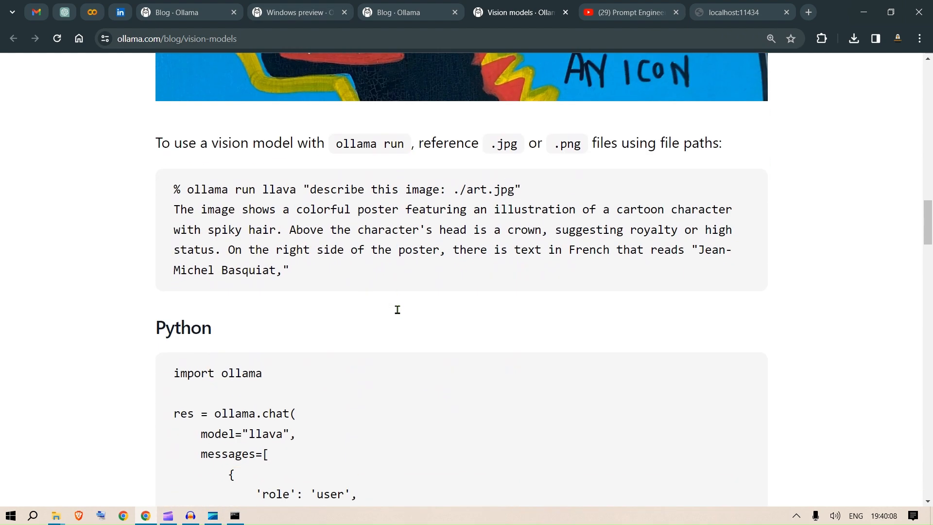
scroll("down", 3)
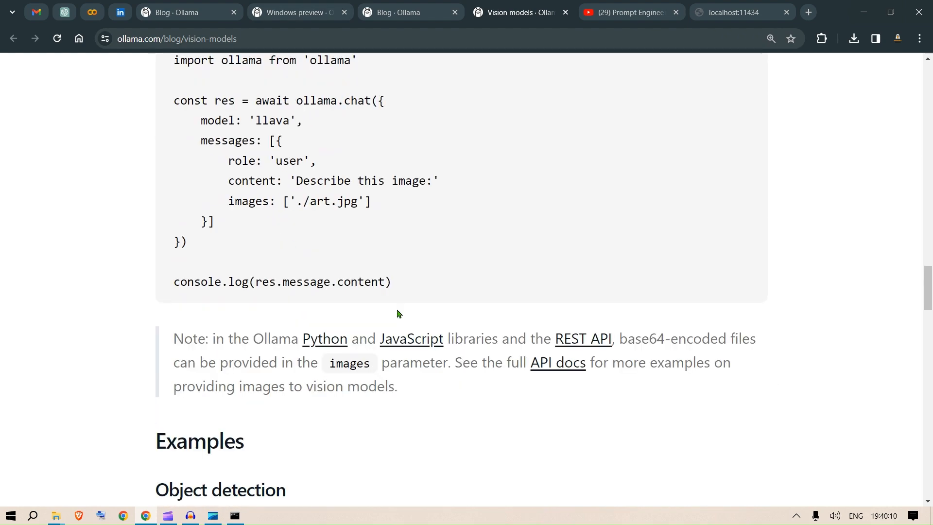
scroll("down", 3)
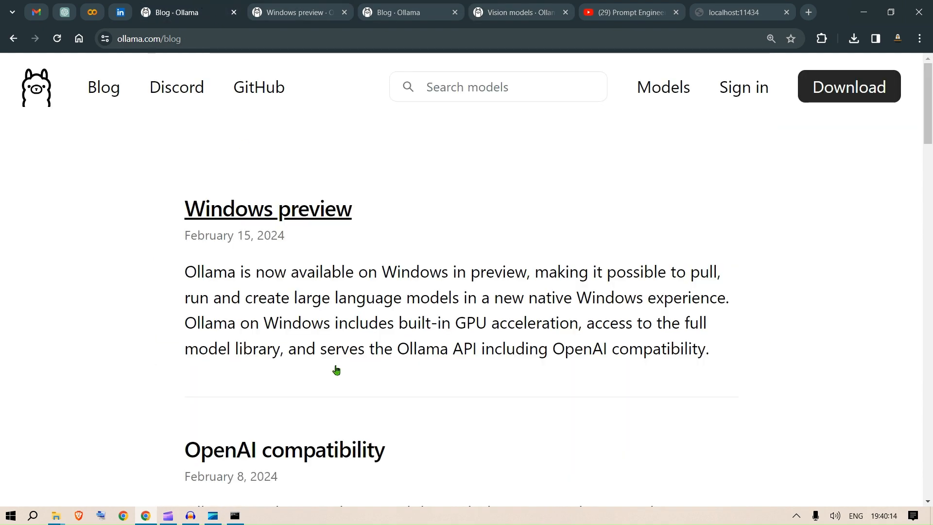
- Read the Python & JavaScript Libraries post's streaming and multi-modal examples, then bring up YouTube
scroll("down", 3)
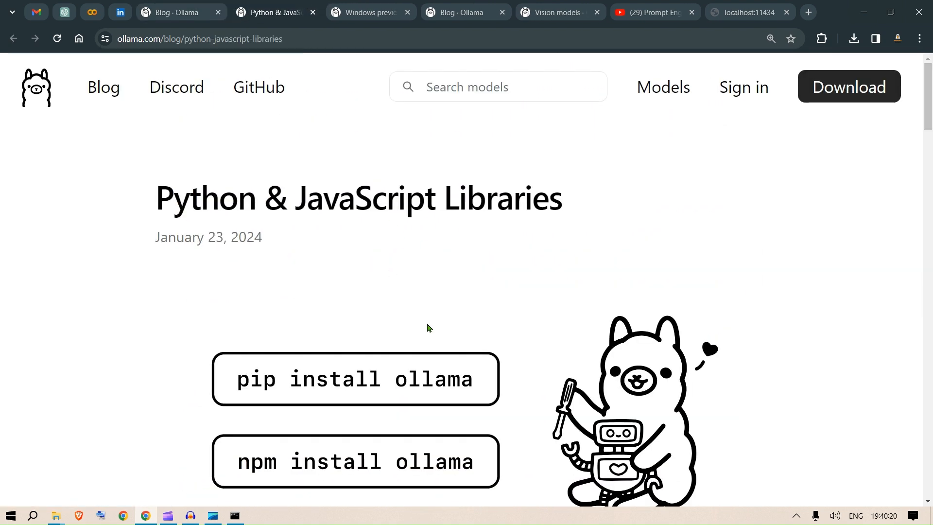
scroll("down", 3)
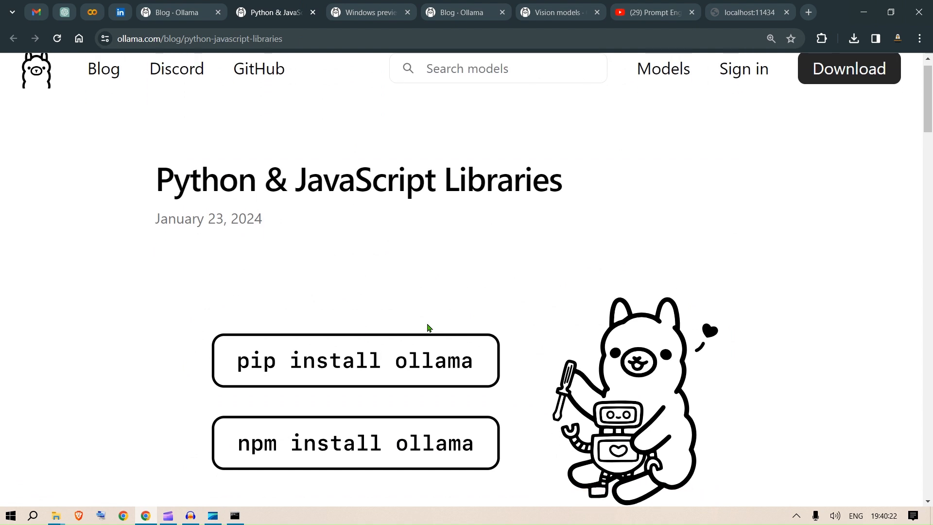
scroll("down", 3)
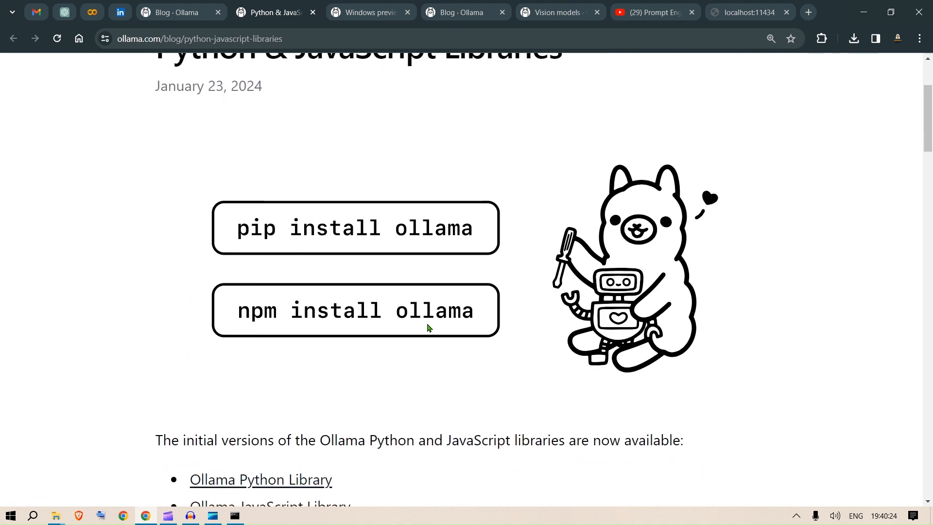
scroll("down", 3)
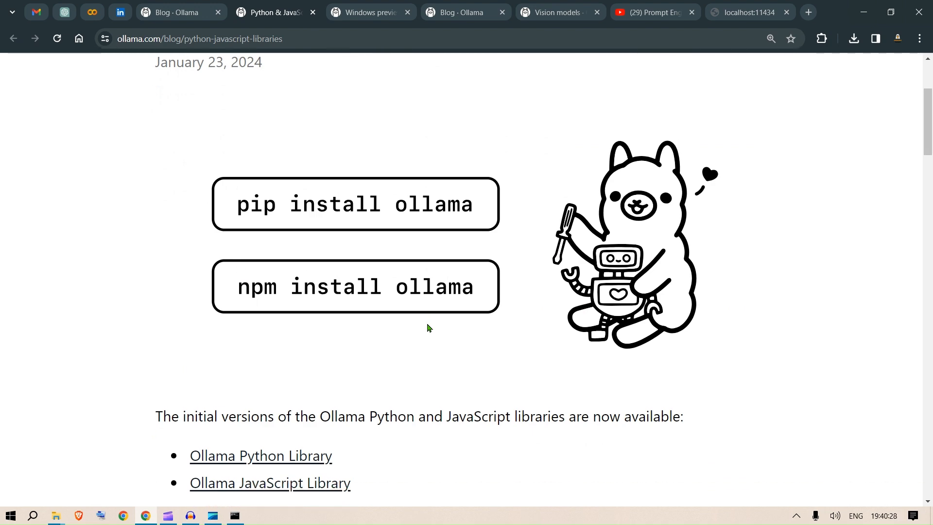
scroll("down", 3)
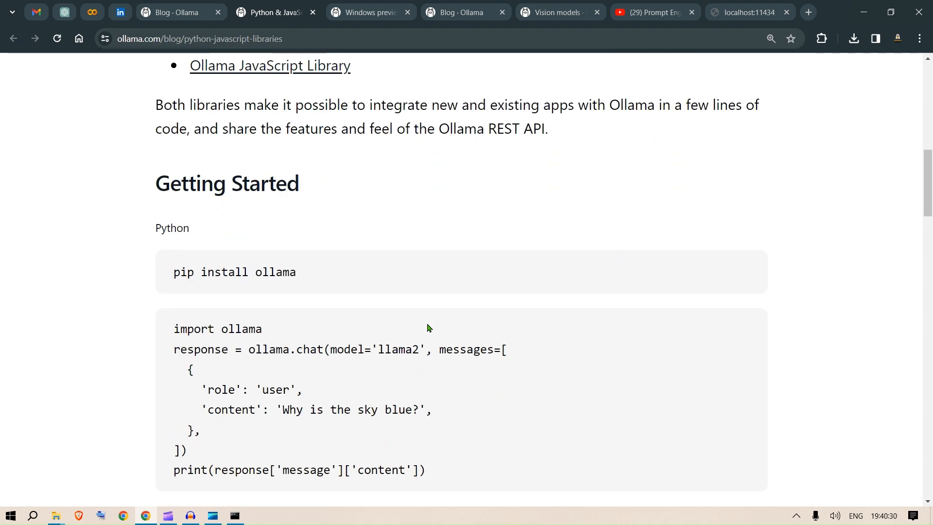
scroll("down", 3)
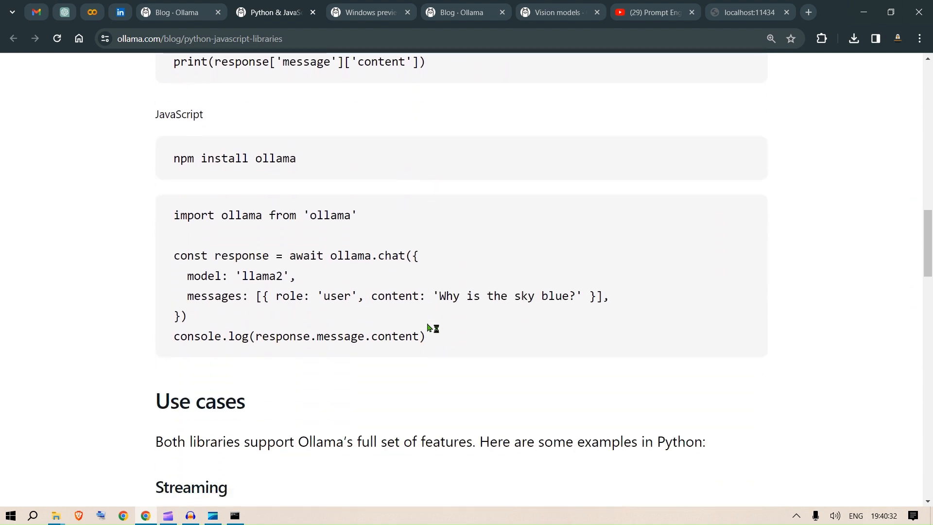
mouse_move(428, 326)
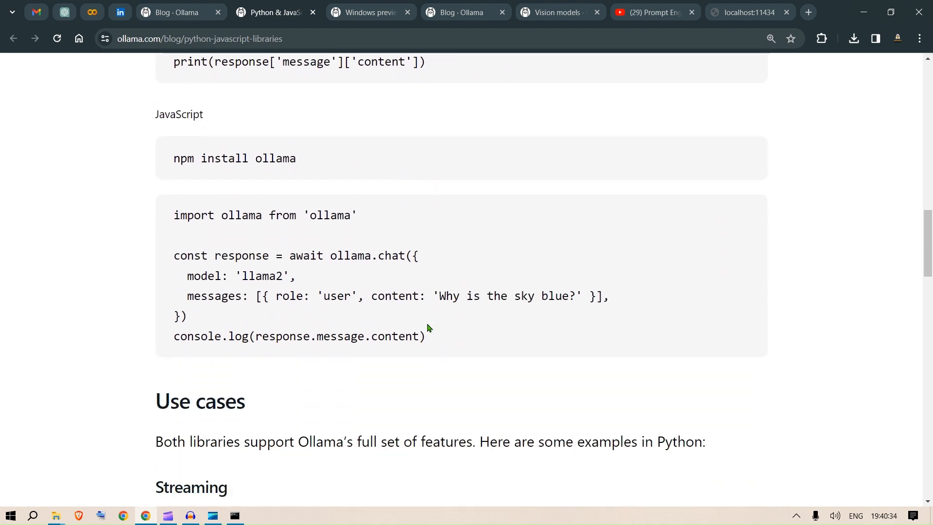
scroll("down", 3)
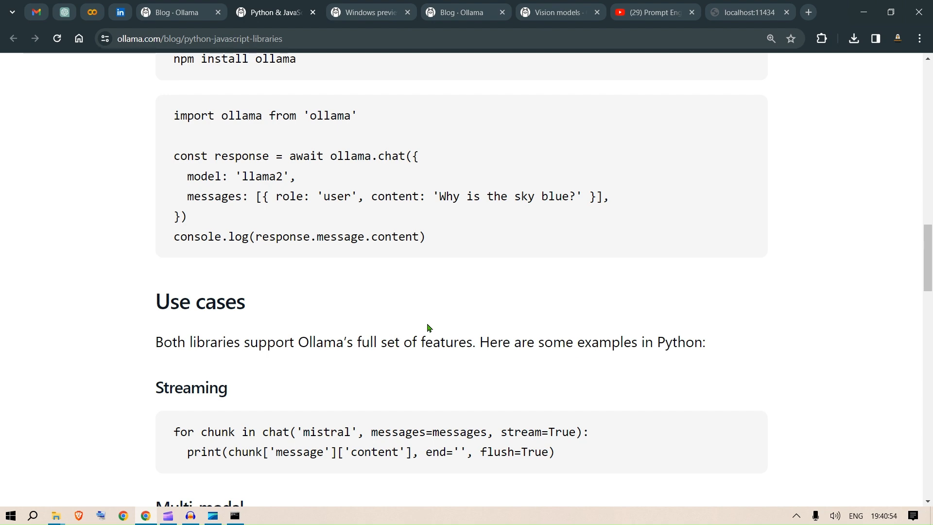
scroll("down", 3)
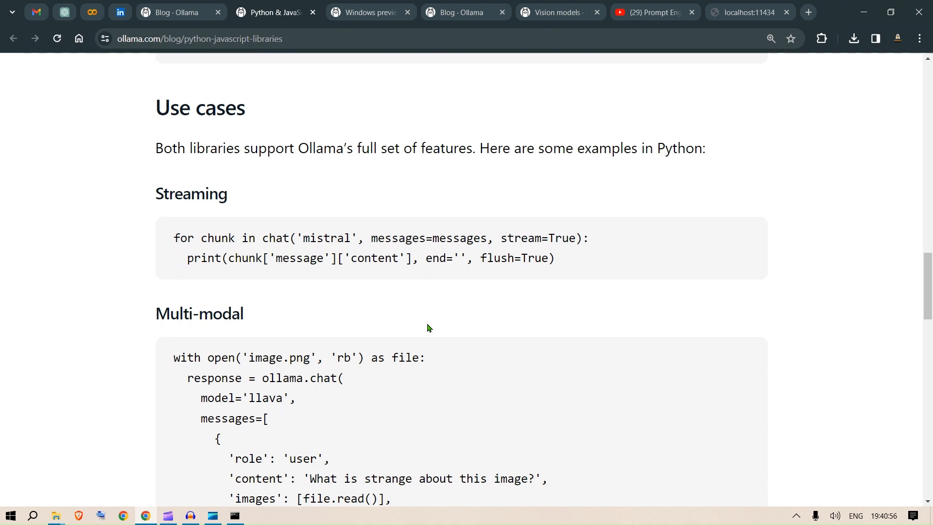
scroll("up", 3)
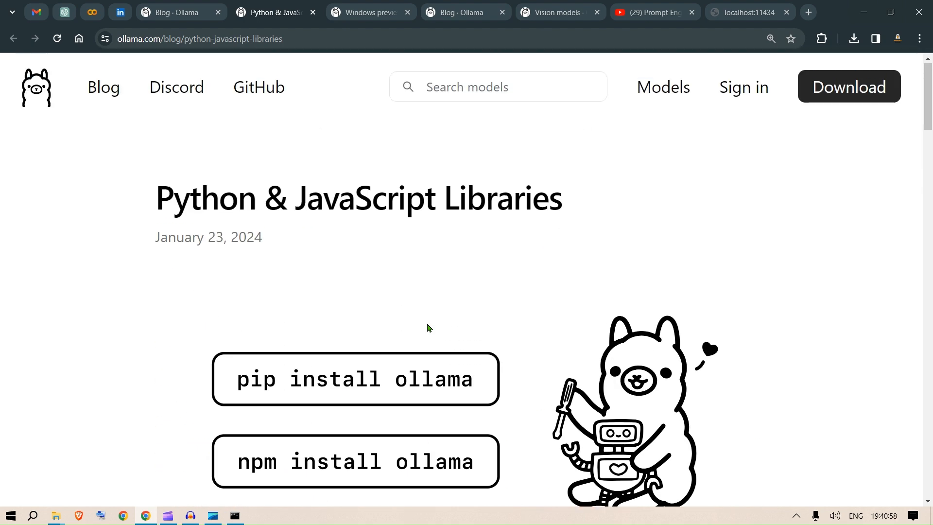
left_click(658, 12)
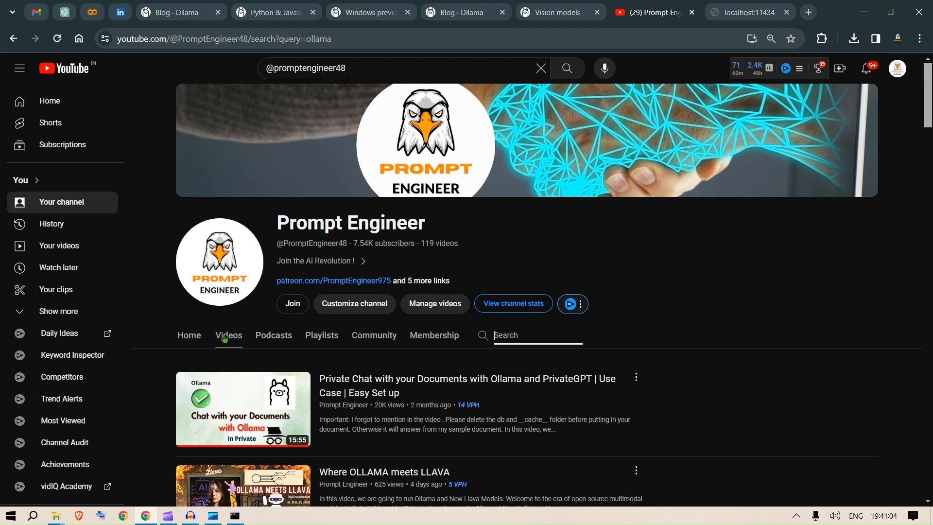
- Search the Prompt Engineer channel for 'ollama' and scroll through the video results
type("ollama")
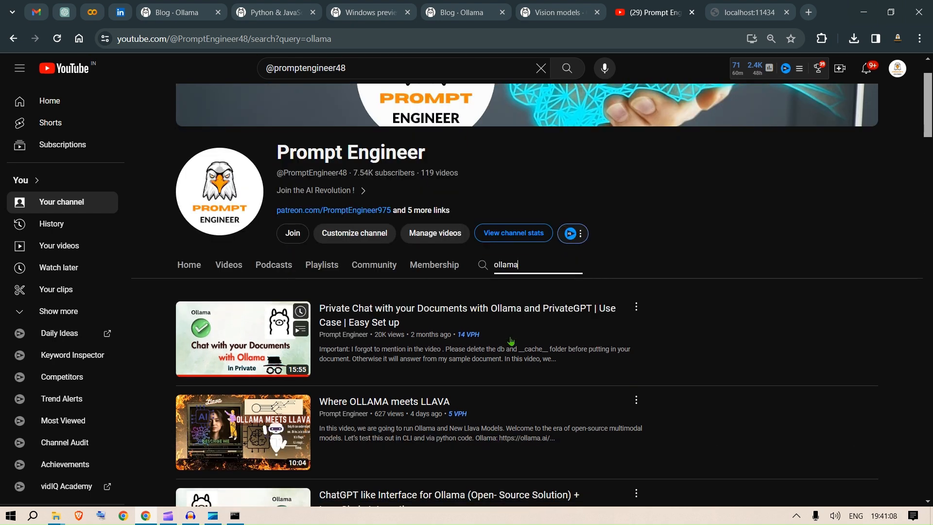
scroll("down", 3)
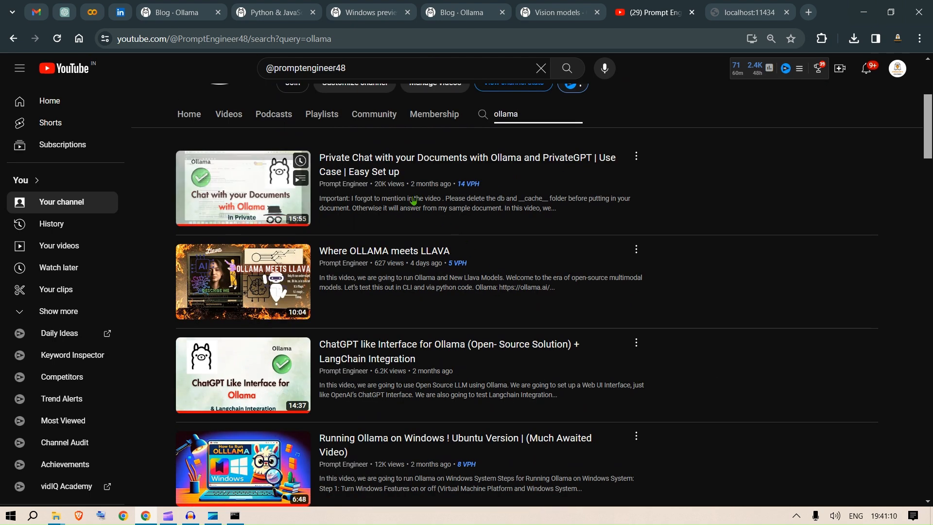
mouse_move(472, 158)
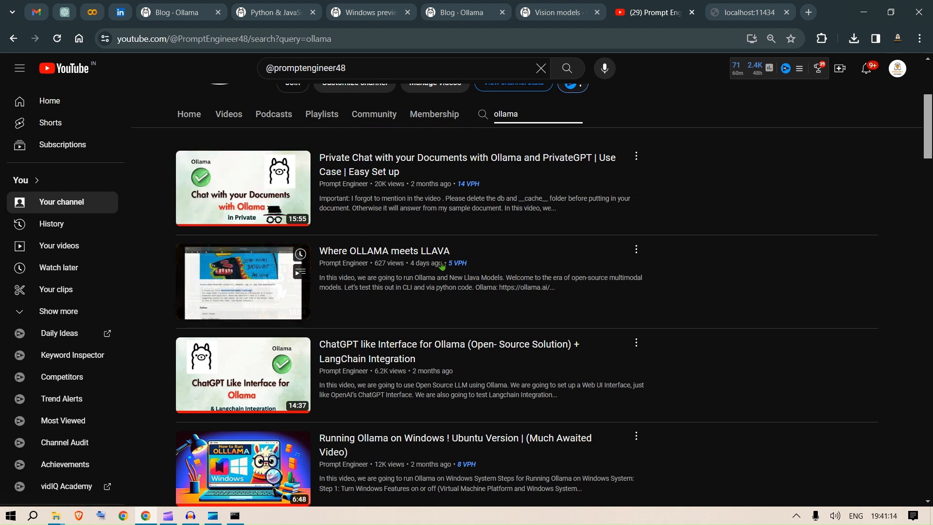
scroll("down", 3)
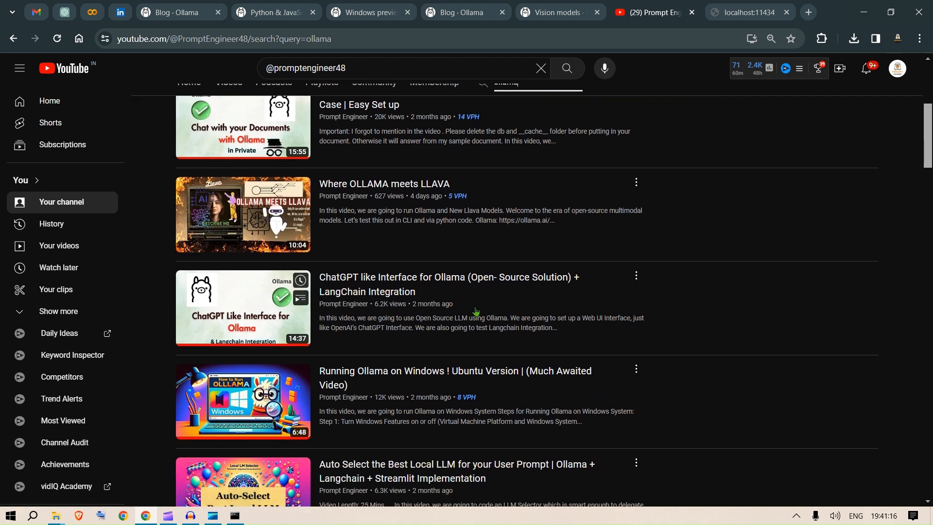
scroll("down", 3)
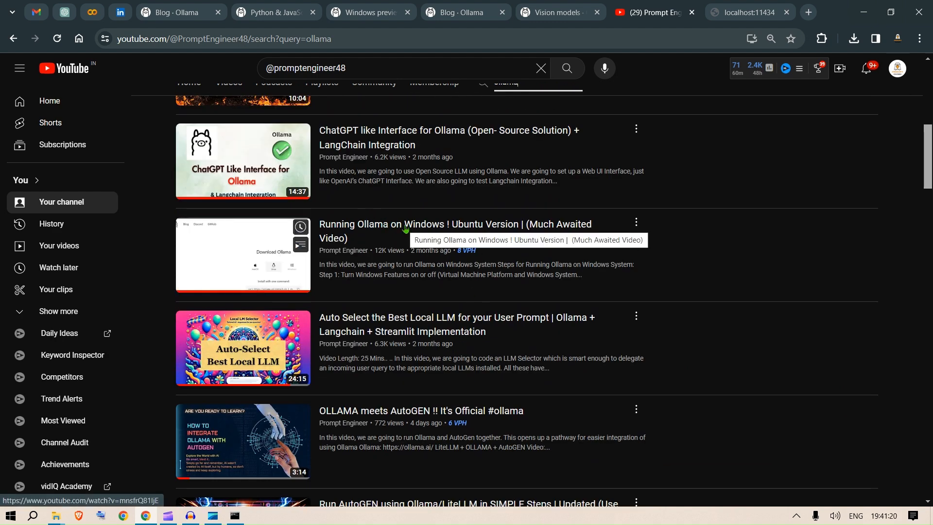
mouse_move(243, 254)
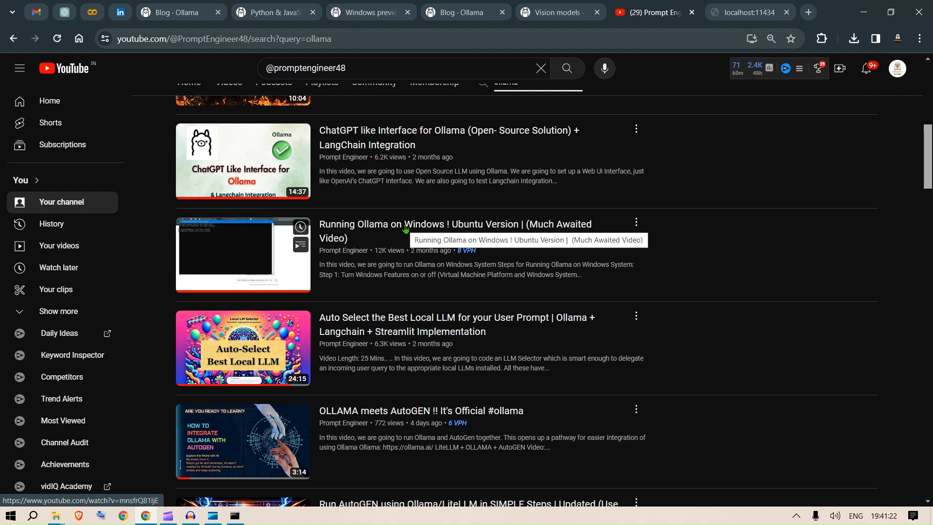
scroll("down", 3)
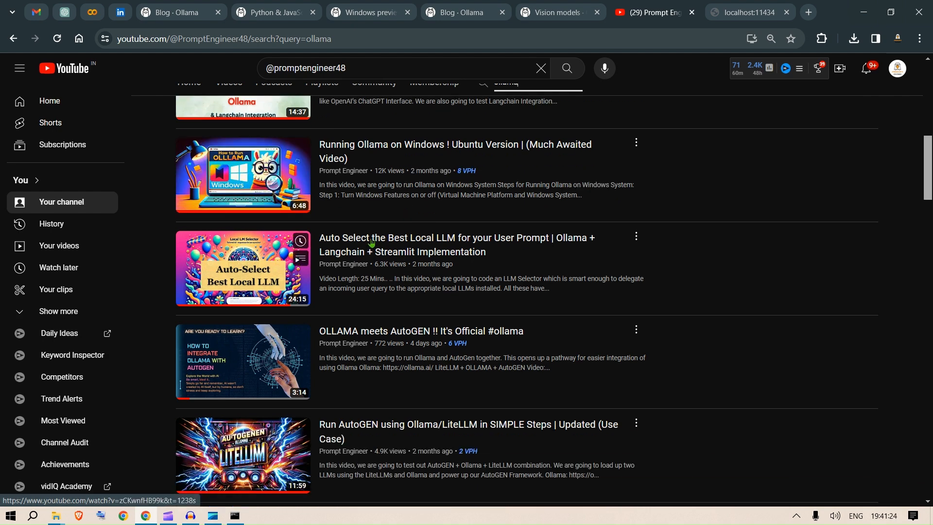
scroll("down", 3)
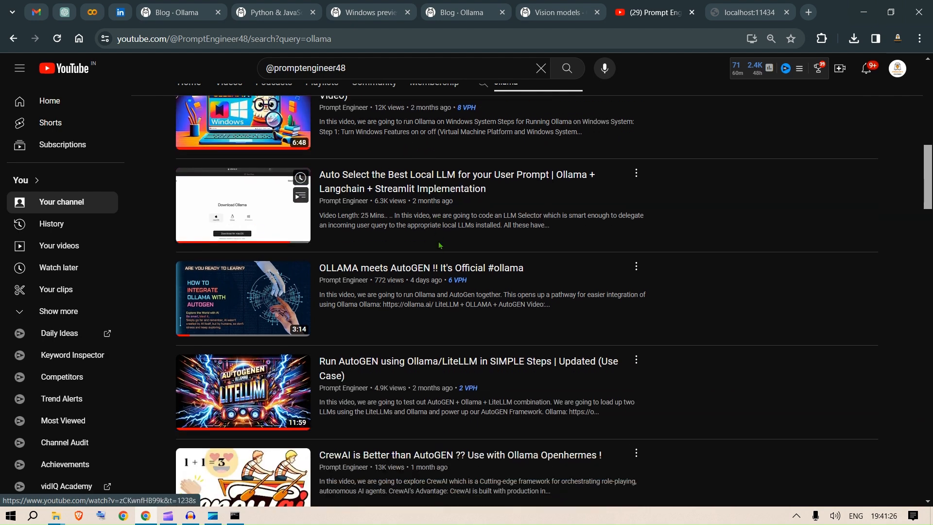
scroll("down", 3)
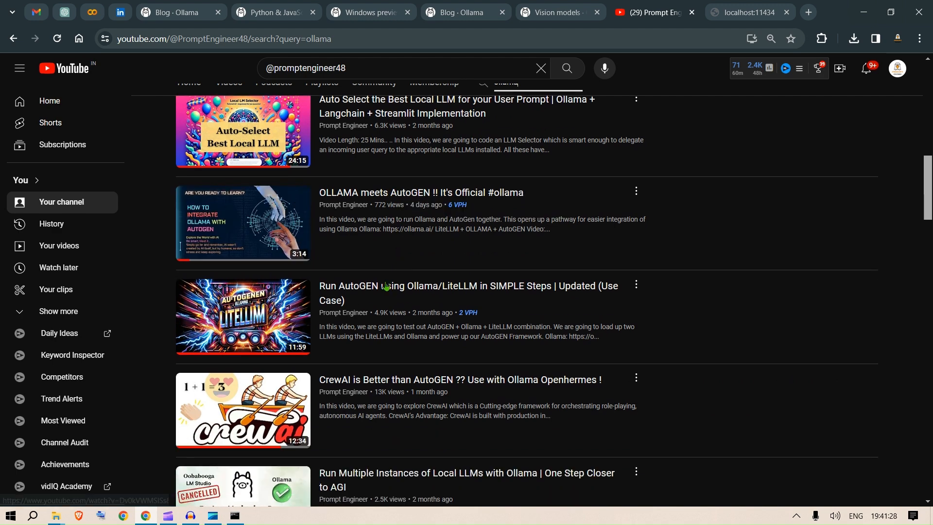
scroll("down", 3)
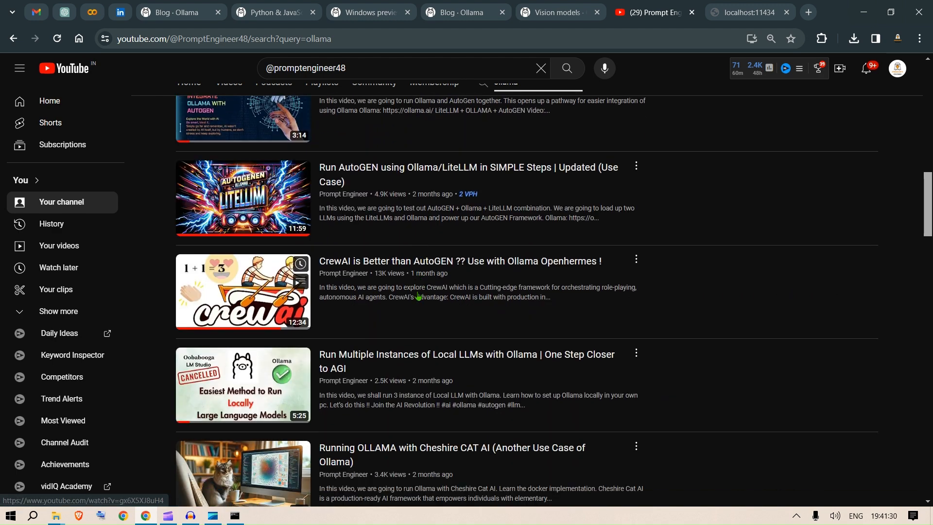
scroll("down", 3)
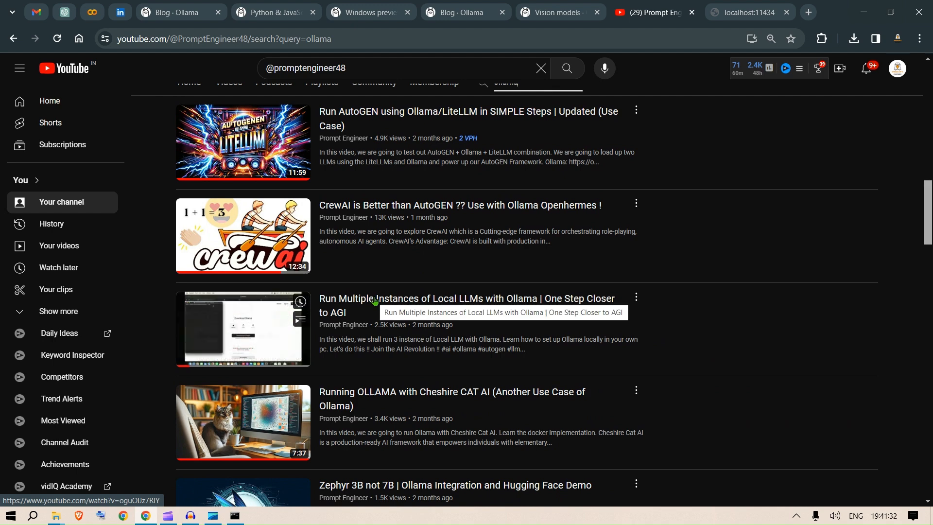
scroll("down", 3)
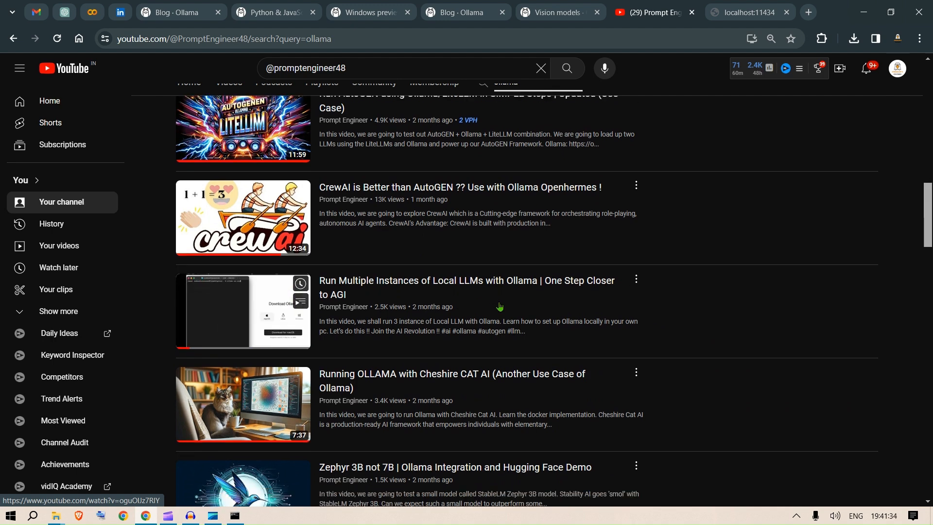
scroll("down", 3)
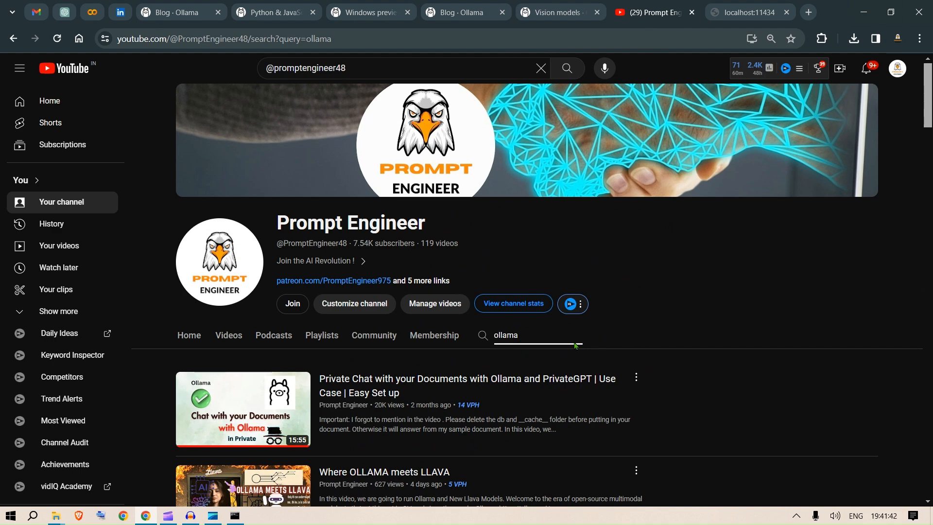
mouse_move(776, 174)
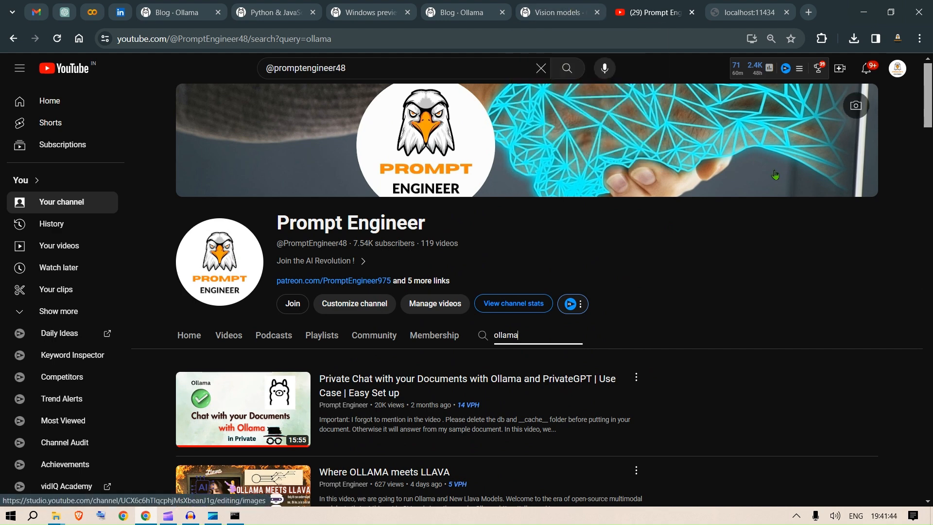
mouse_move(651, 12)
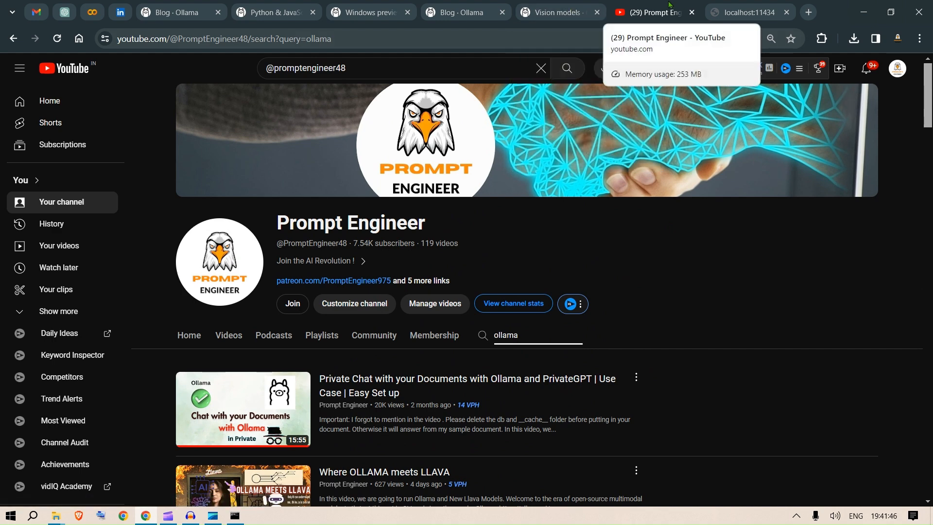
- Glance at the Vision models and Windows preview posts, ending on Python & JavaScript Libraries
left_click(556, 12)
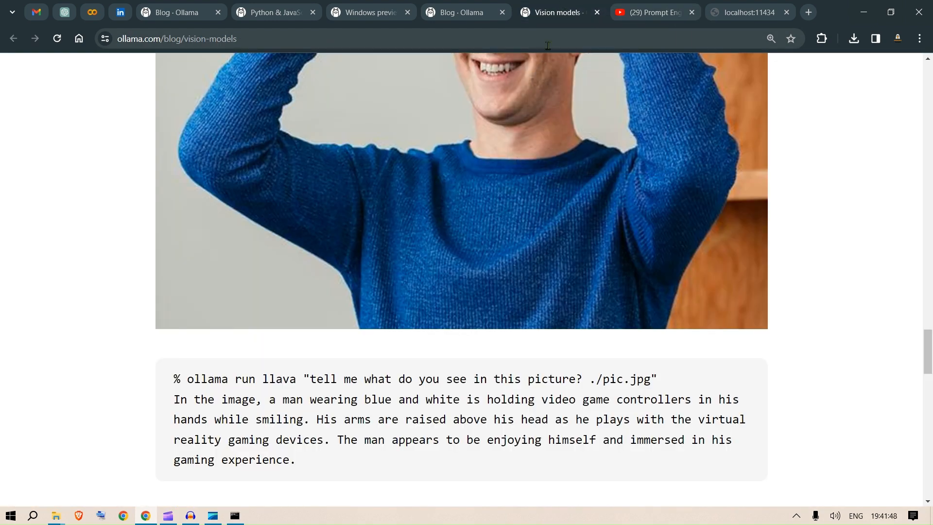
left_click(372, 12)
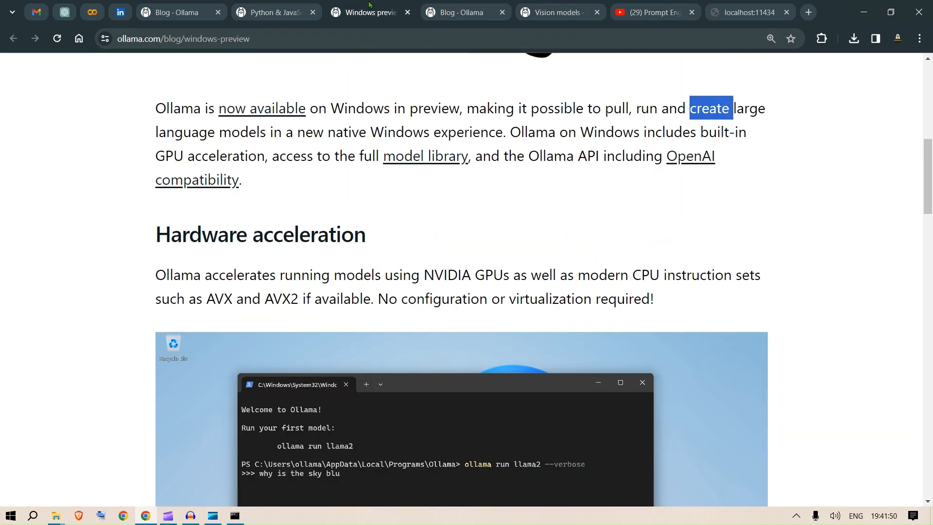
left_click(276, 12)
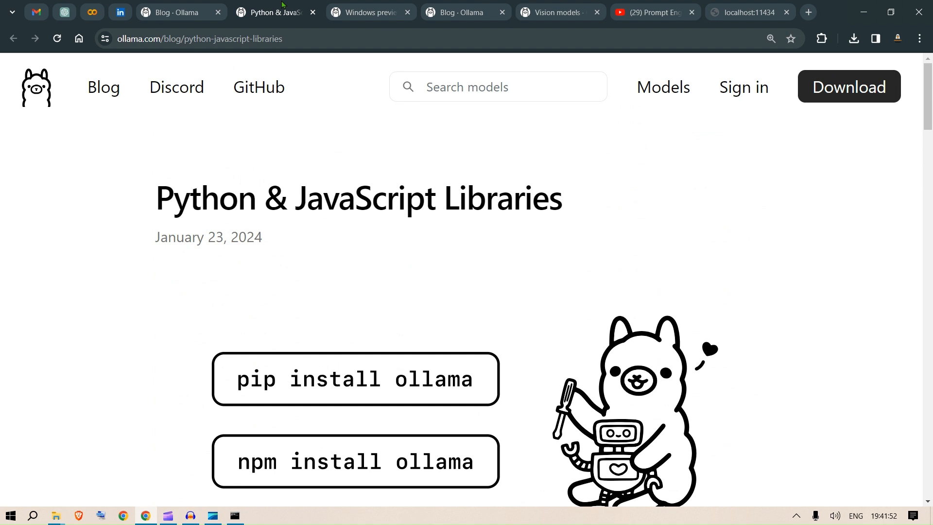
mouse_move(503, 297)
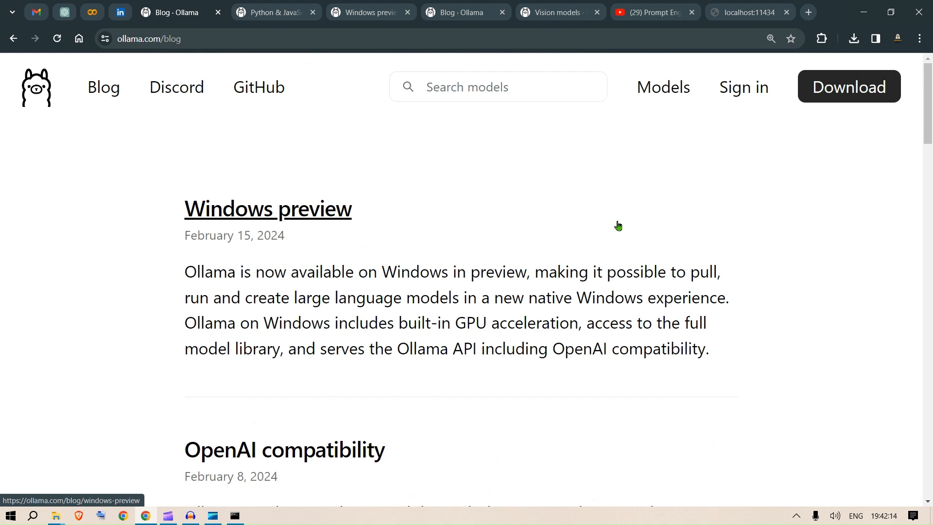
mouse_move(277, 91)
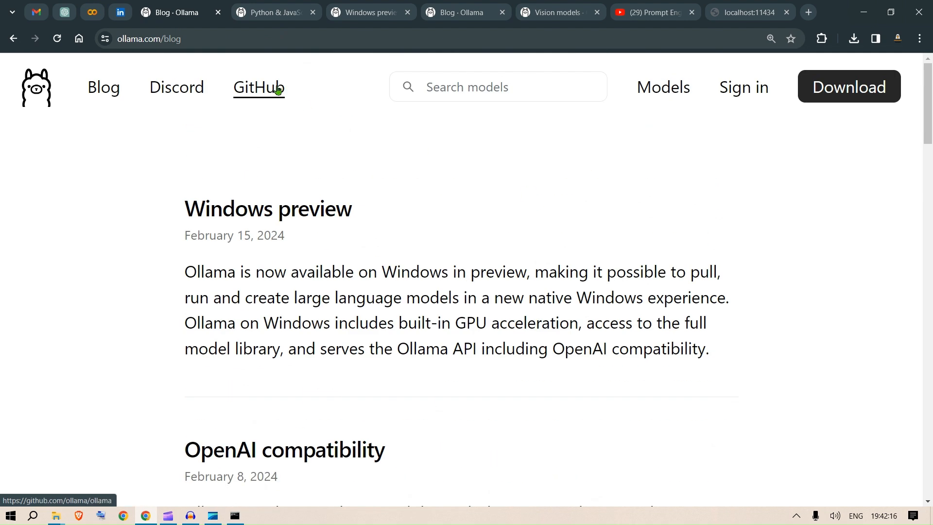
- Browse the ollama/ollama GitHub repository, then return to the Python & JavaScript Libraries post
left_click(259, 87)
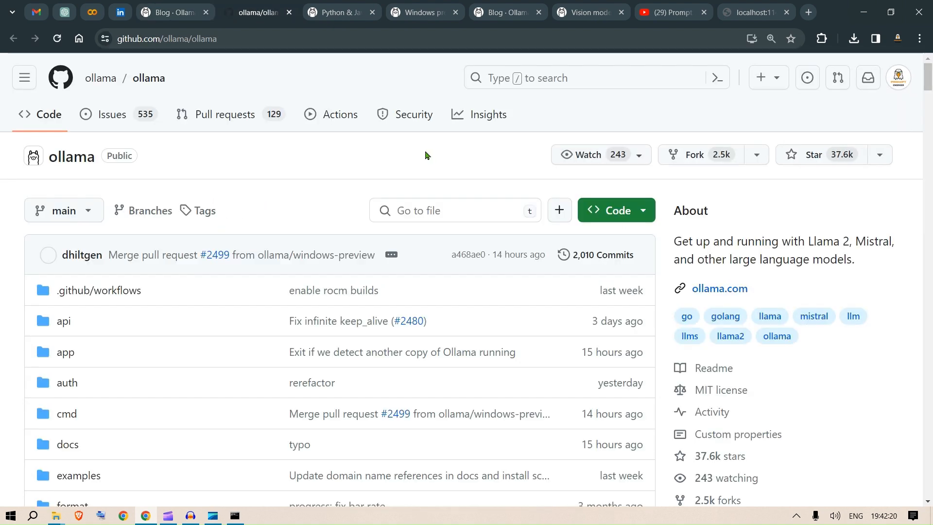
scroll("down", 3)
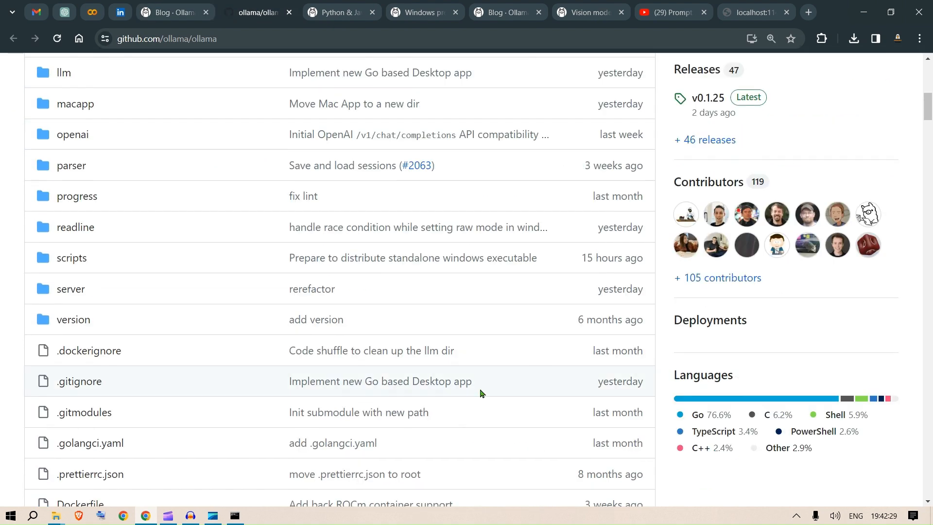
scroll("up", 3)
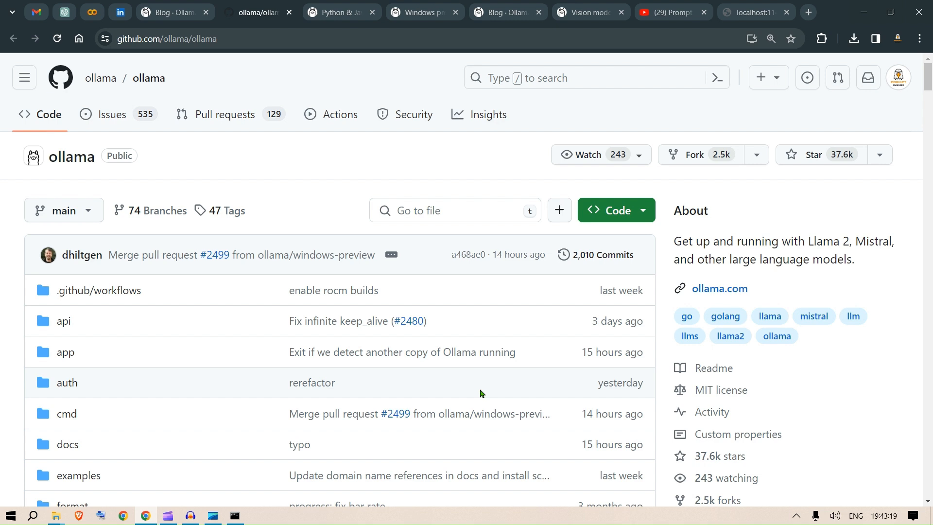
left_click(339, 12)
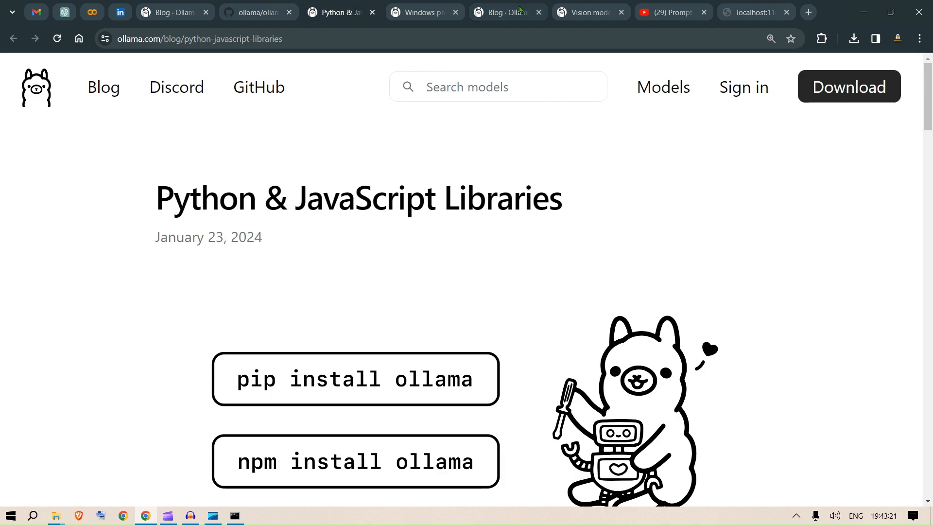
- Scroll the Windows preview blog post down to its Get started steps
left_click(422, 12)
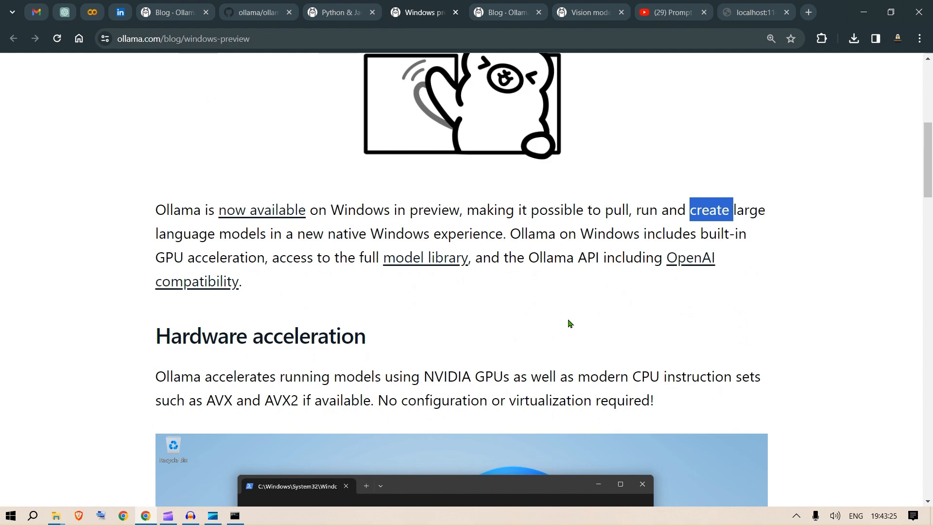
scroll("down", 3)
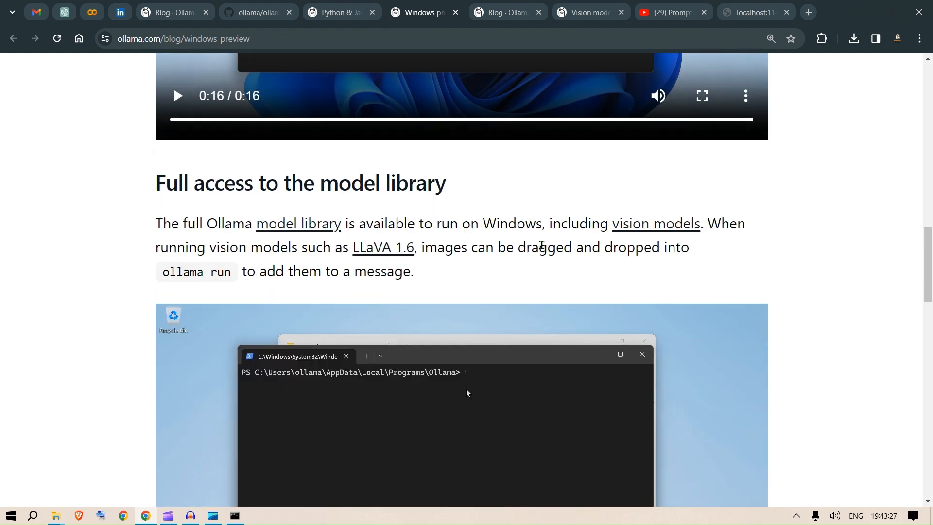
scroll("down", 3)
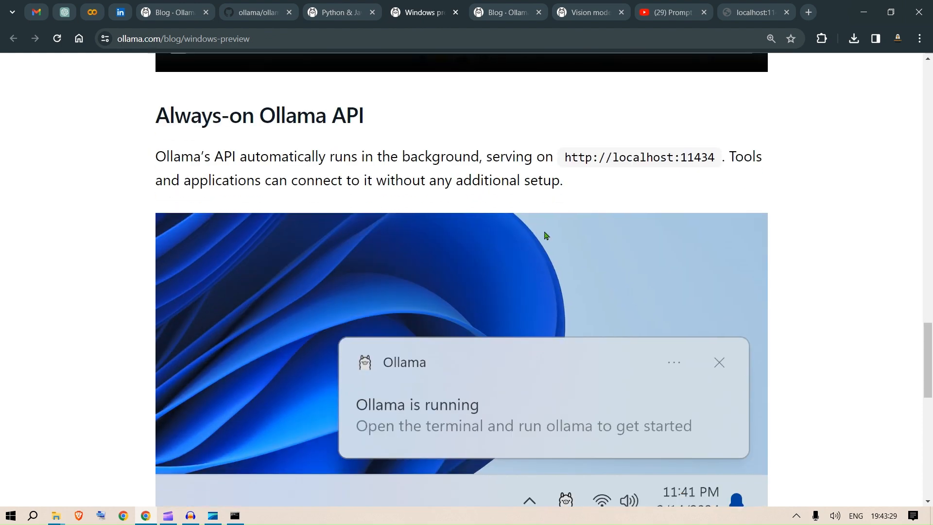
scroll("down", 3)
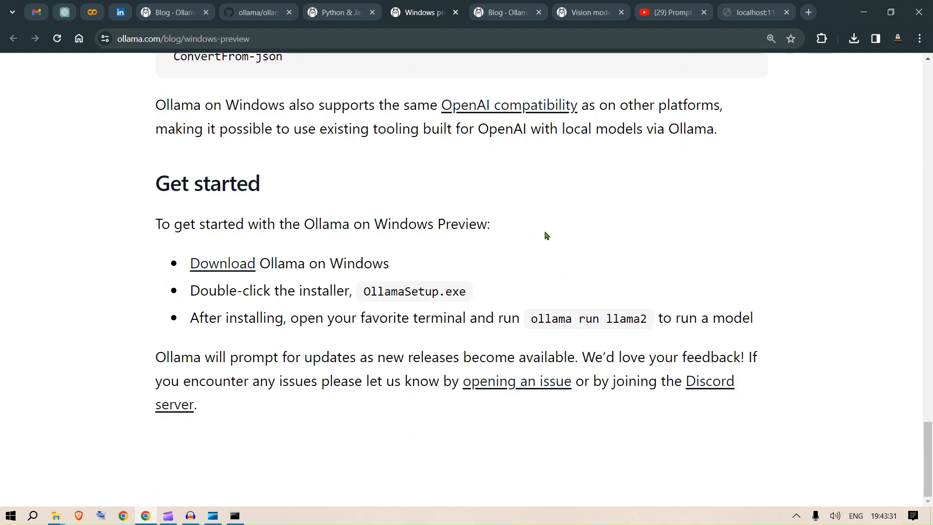